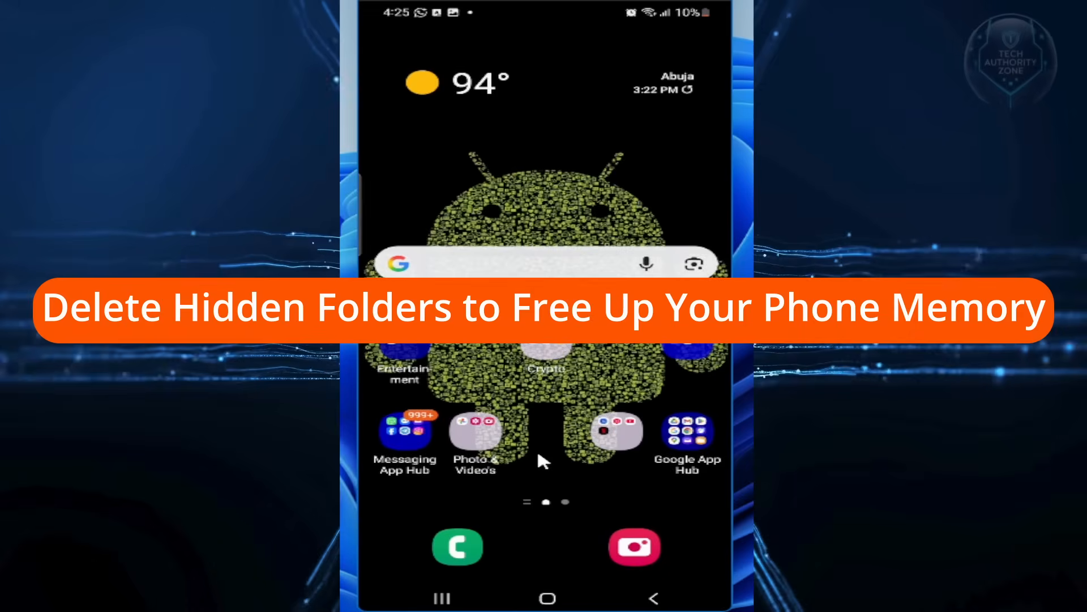
Leave the app list and return to the home screen
scroll("up", 3)
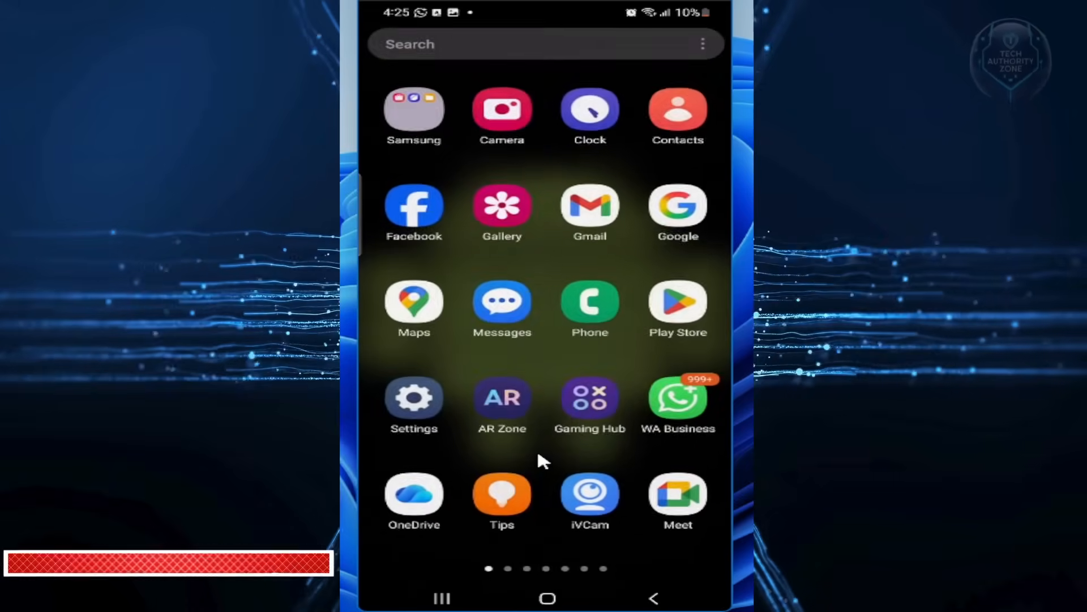
scroll("left", 3)
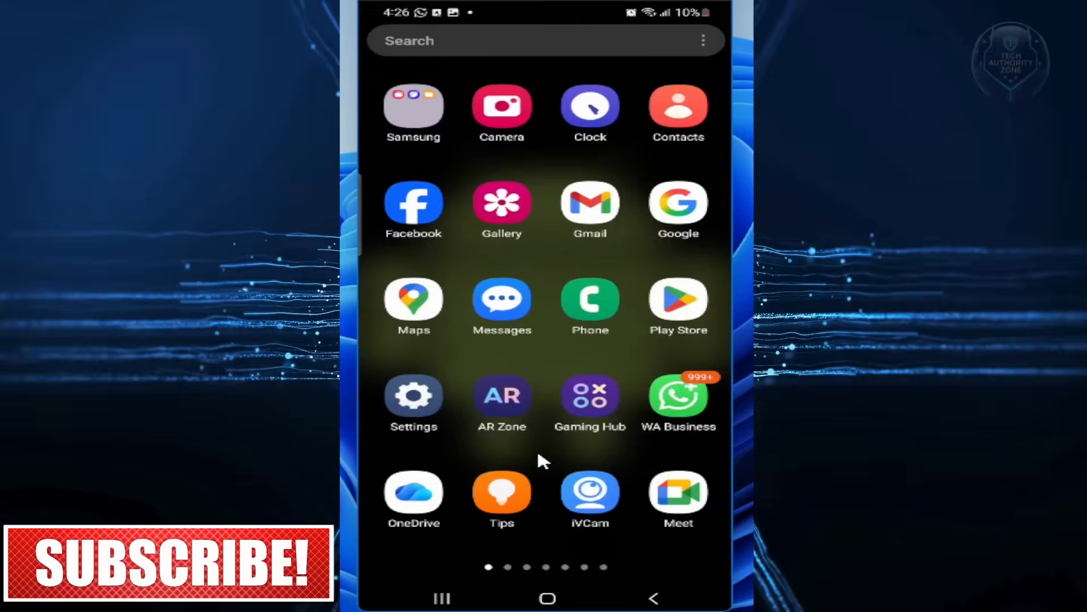
left_click(547, 597)
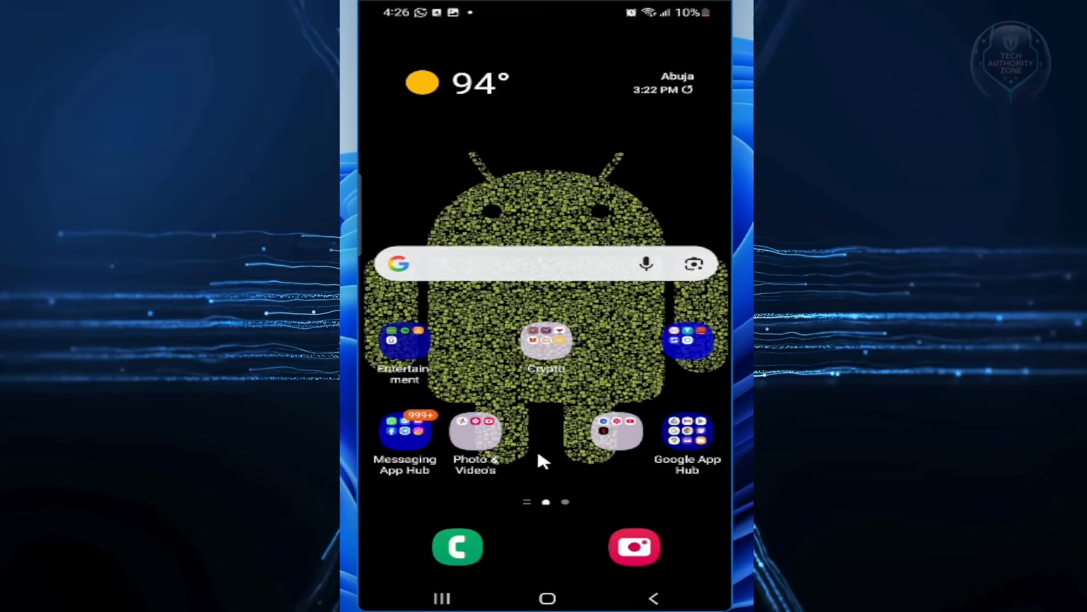
Launch My Files from the Google App Hub folder and view its main overview
left_click(687, 431)
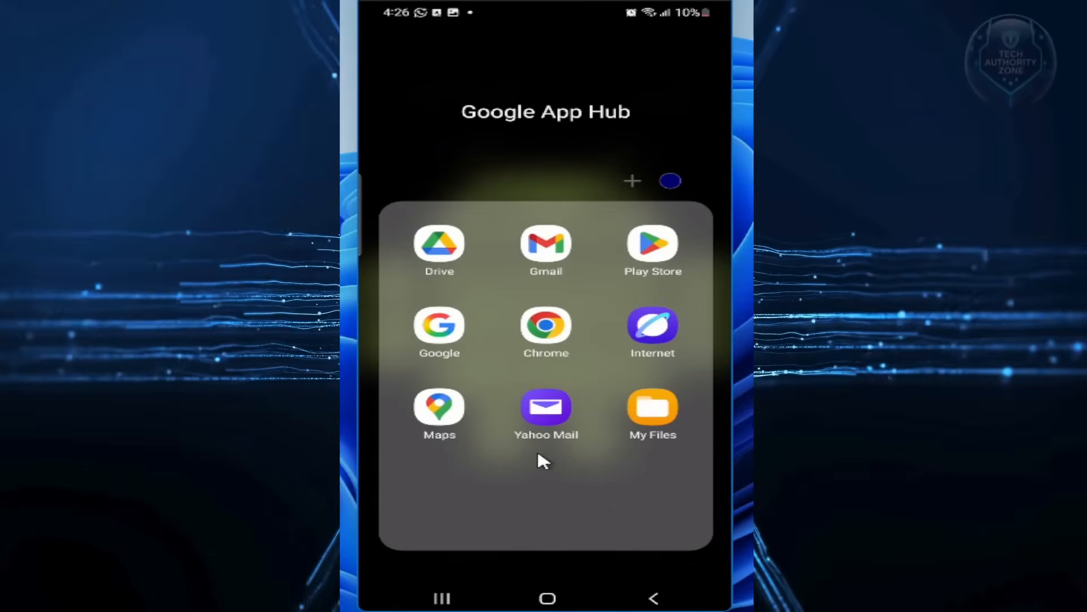
mouse_move(637, 444)
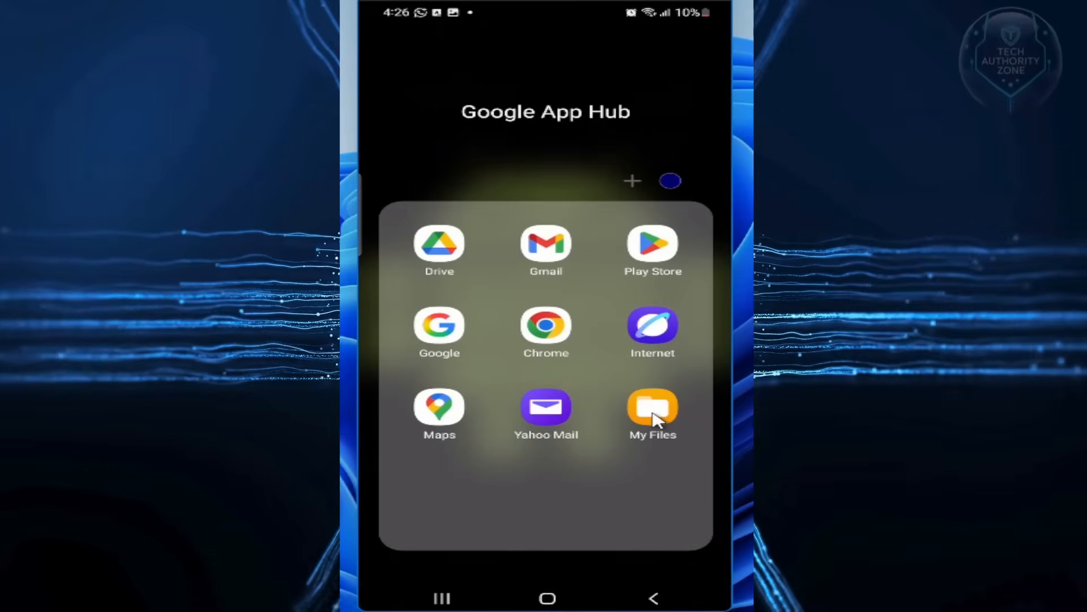
left_click(651, 405)
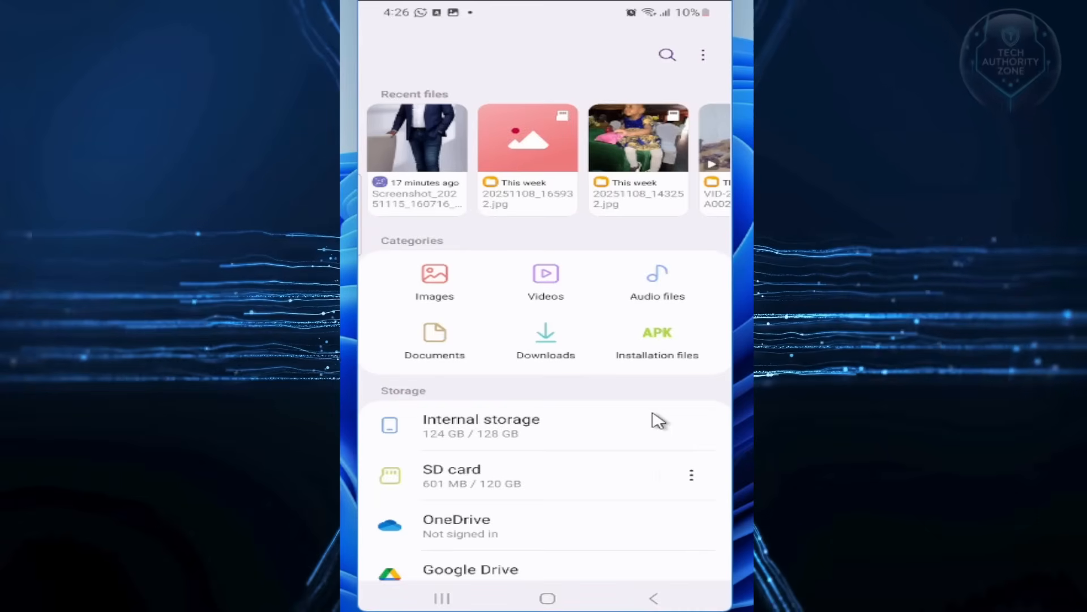
scroll("up", 3)
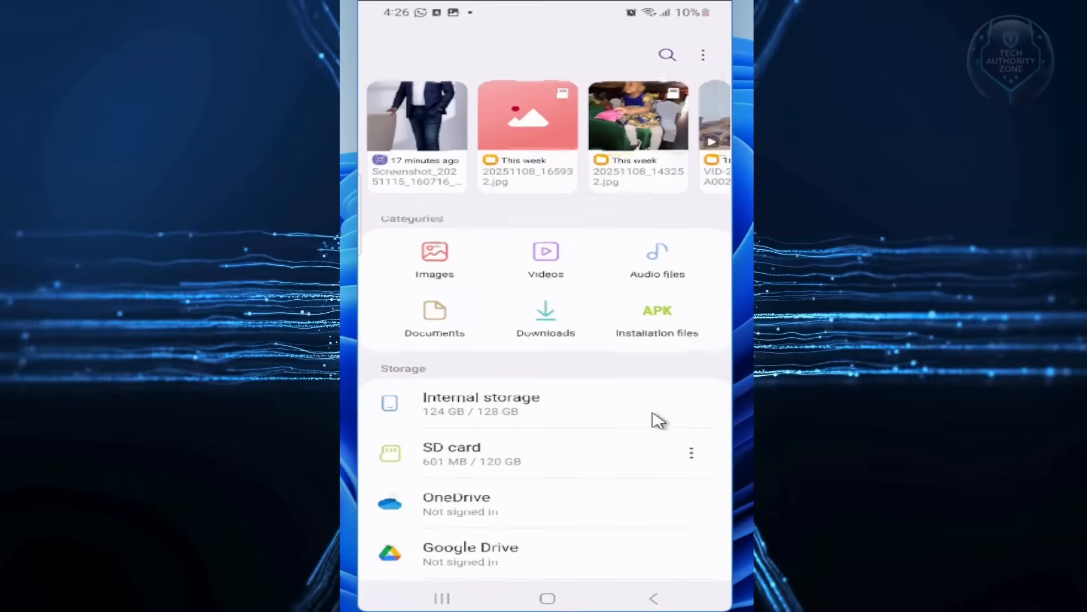
scroll("up", 3)
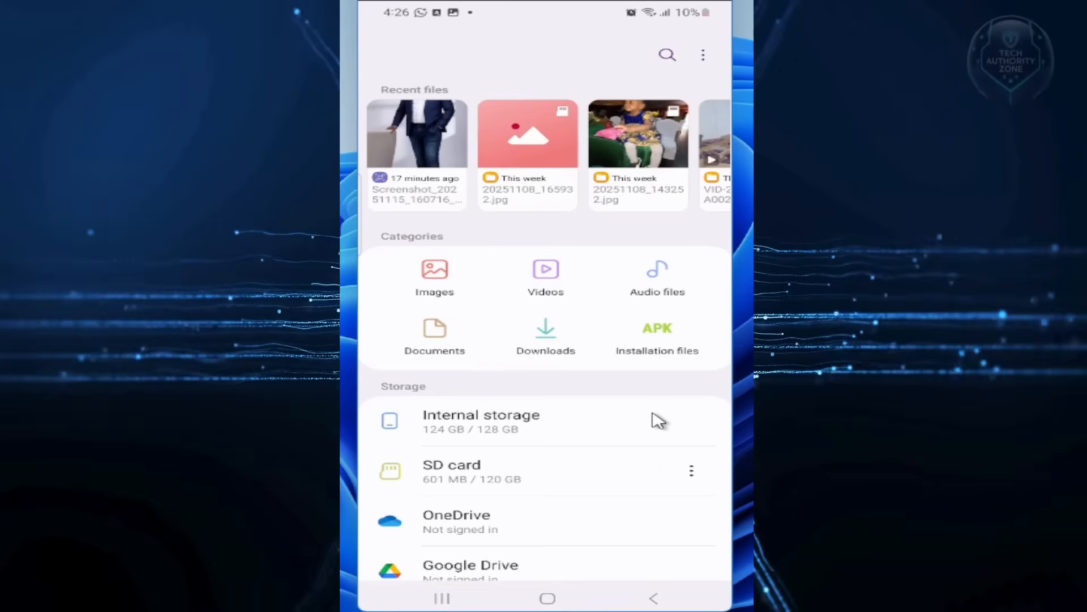
mouse_move(683, 271)
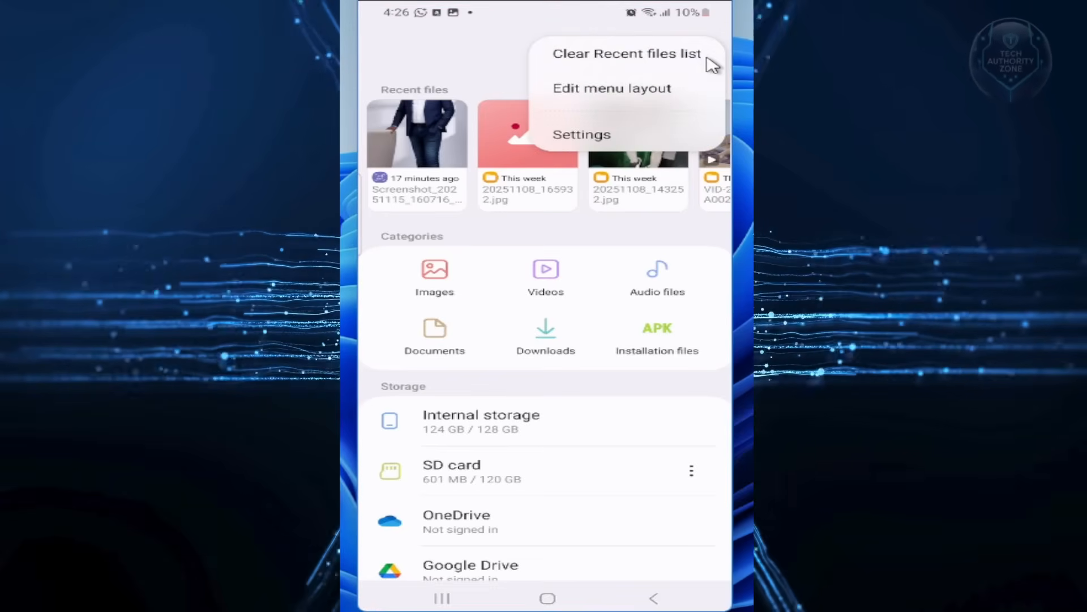
Switch on Show hidden system files in My Files settings and return to the overview
left_click(582, 134)
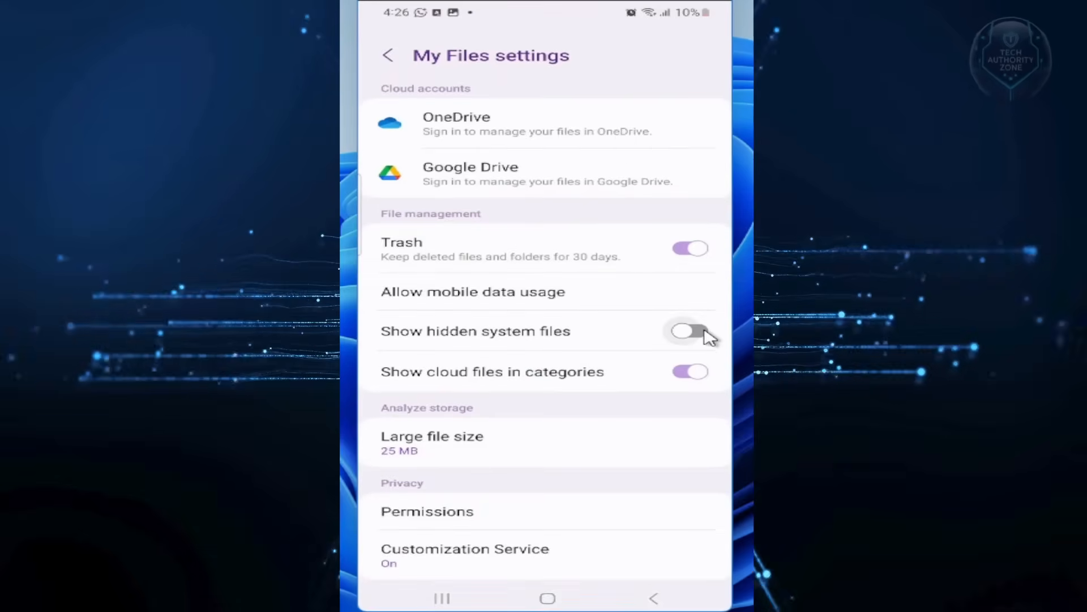
left_click(690, 331)
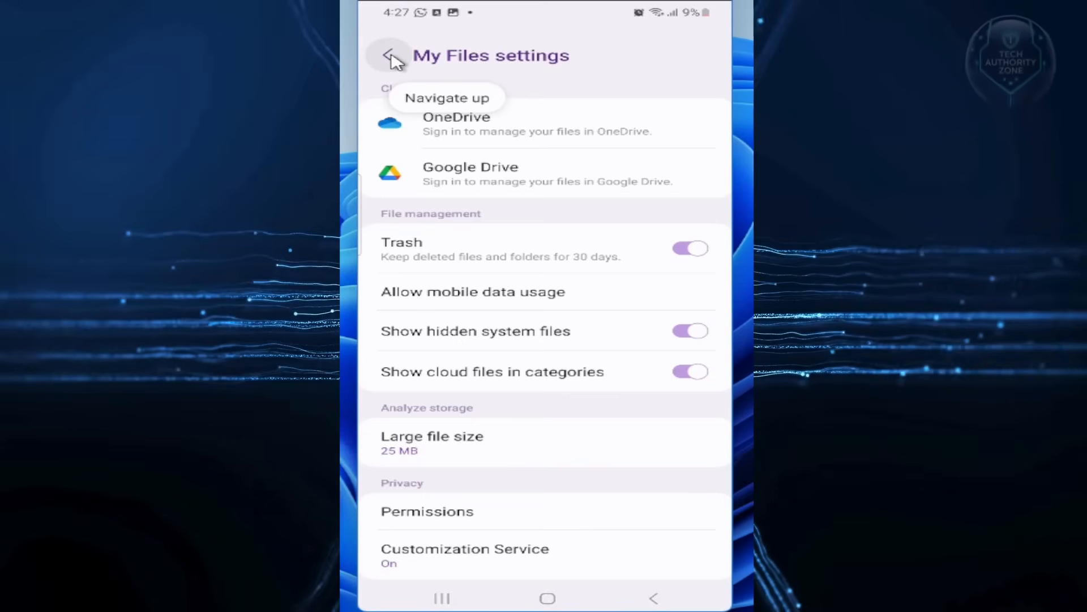
left_click(389, 55)
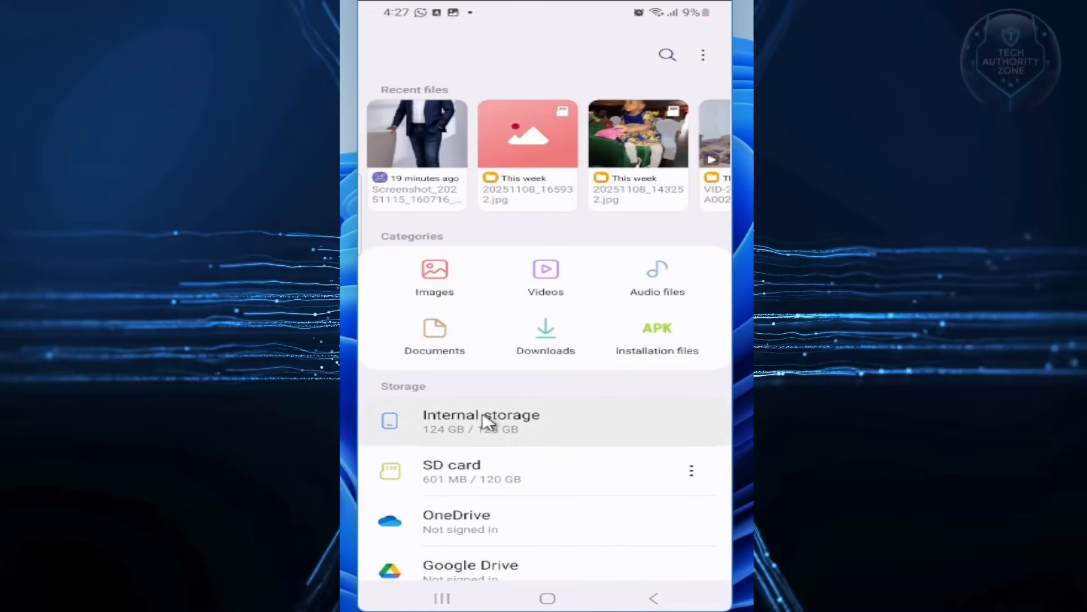
Browse into Internal storage, now listing hidden folders
left_click(481, 421)
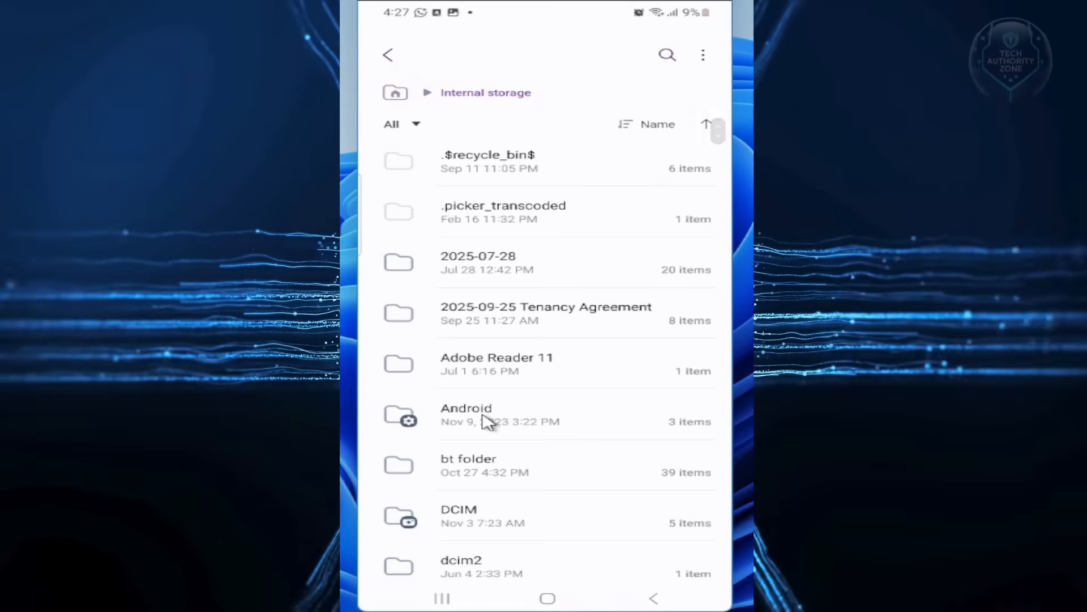
scroll("down", 3)
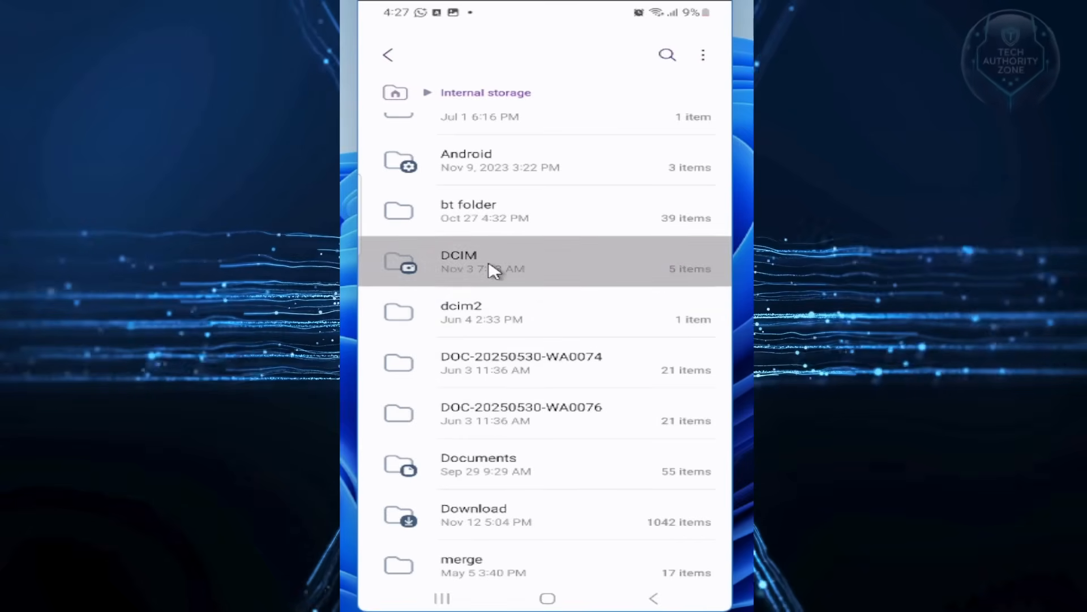
left_click(486, 264)
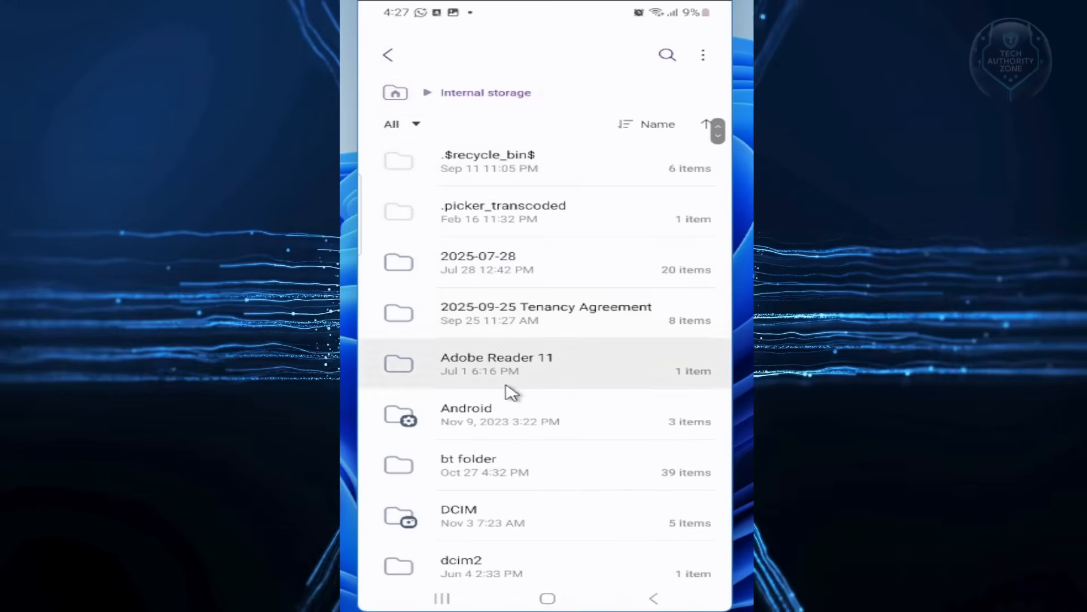
Open the Pictures folder, revealing the hidden .thumbnails folder
scroll("down", 3)
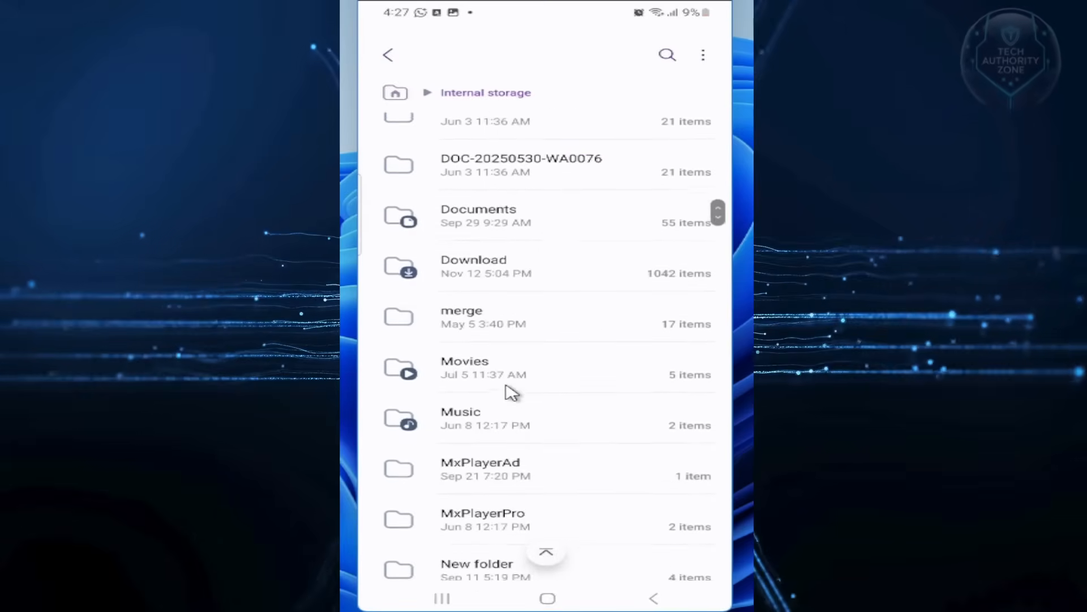
scroll("down", 3)
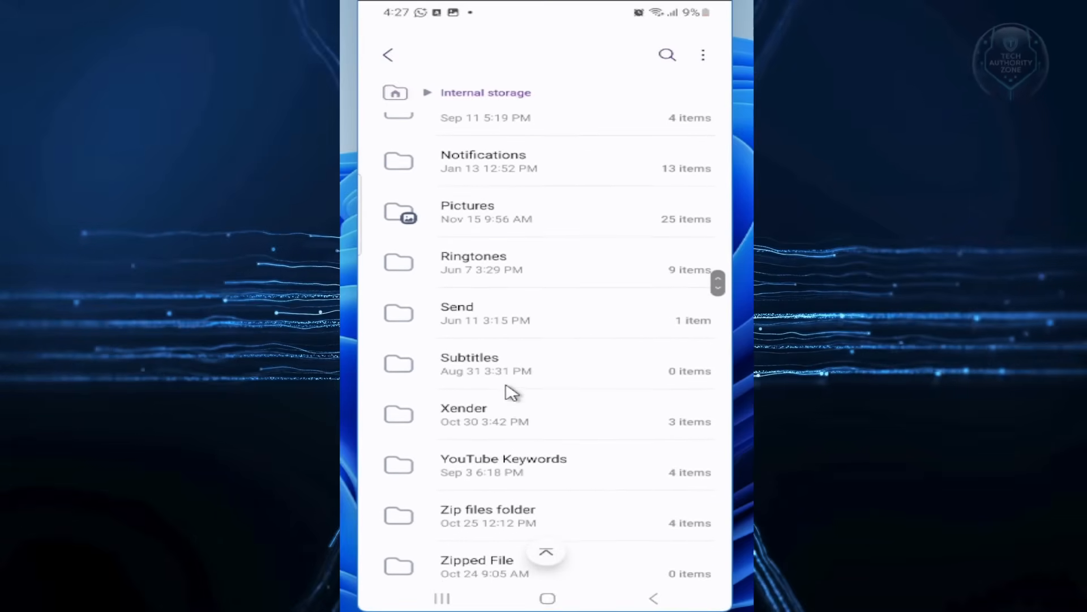
left_click(467, 212)
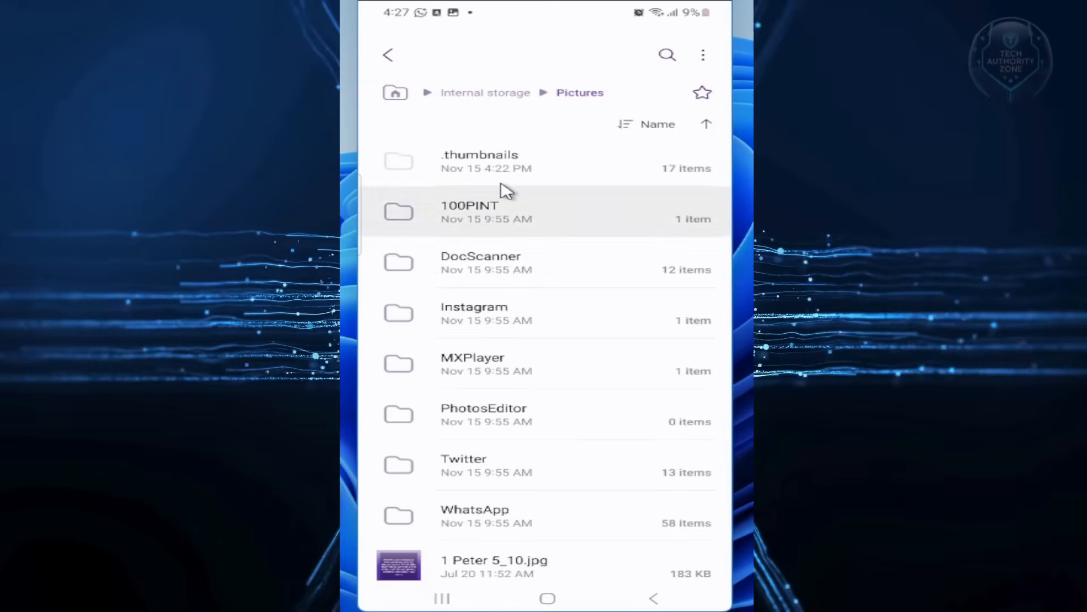
Select all 17 files in the hidden .thumbnails folder and move them to Trash
left_click(478, 161)
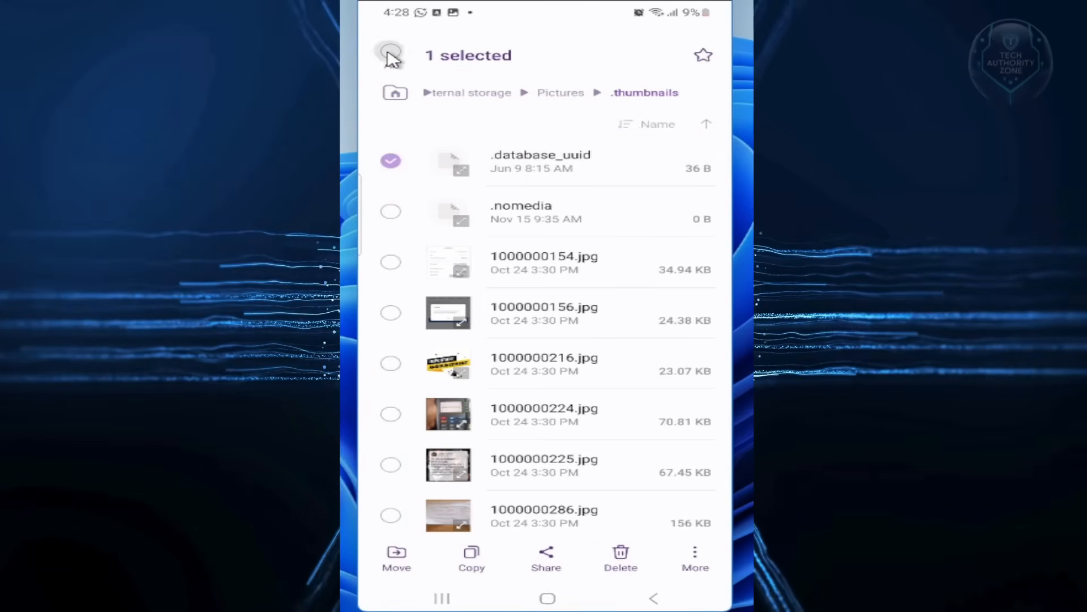
left_click(391, 55)
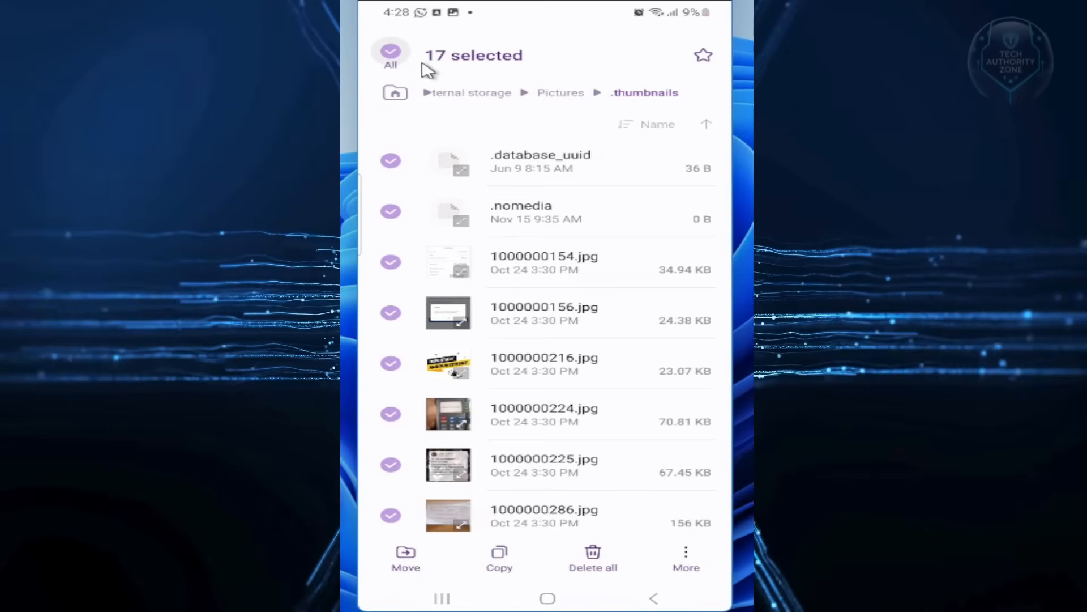
mouse_move(434, 66)
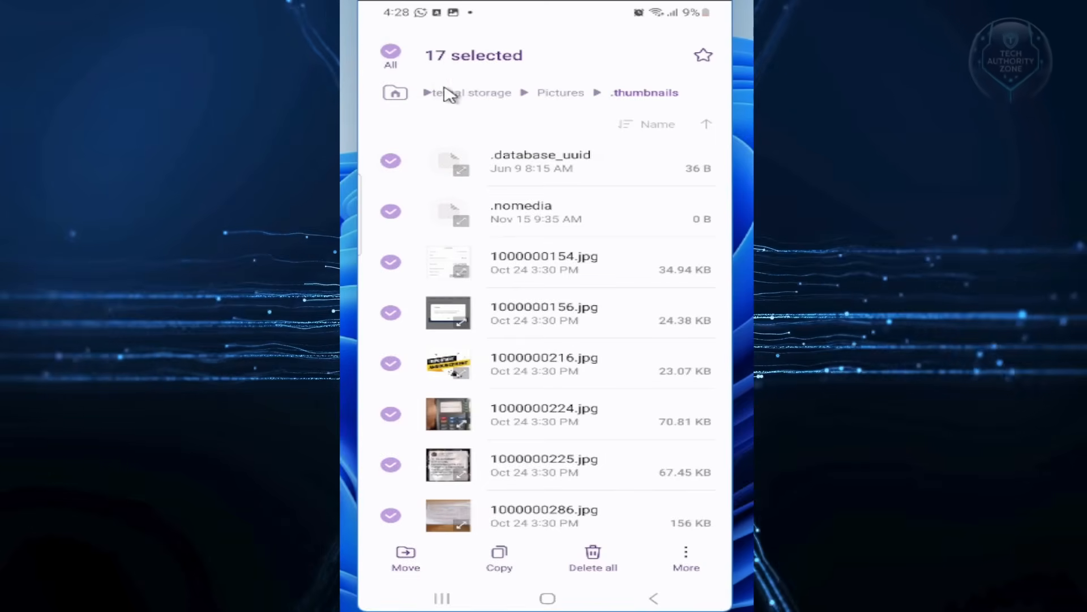
left_click(592, 559)
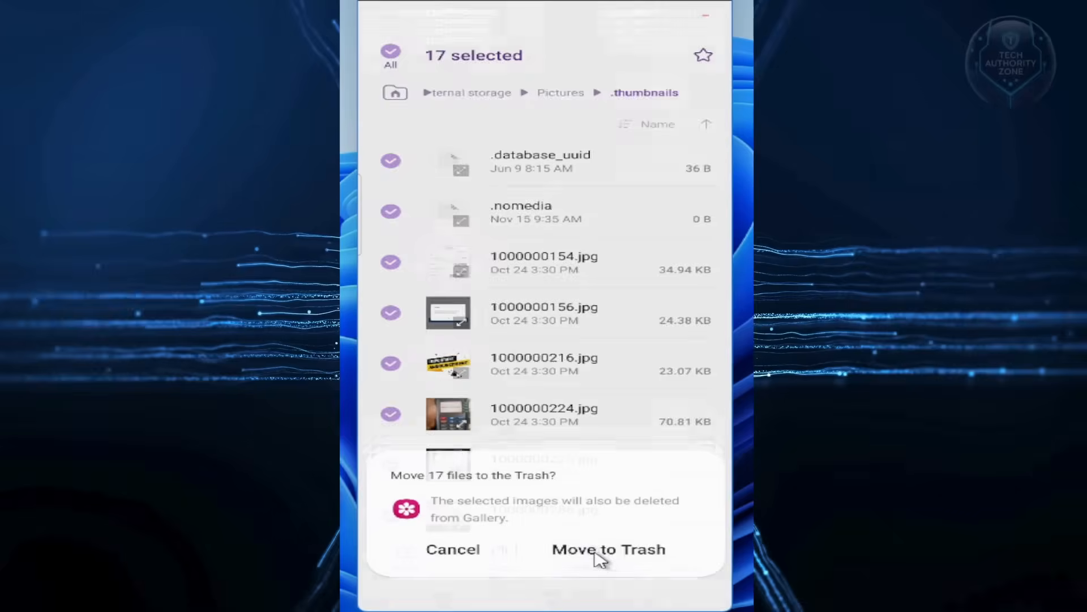
left_click(609, 549)
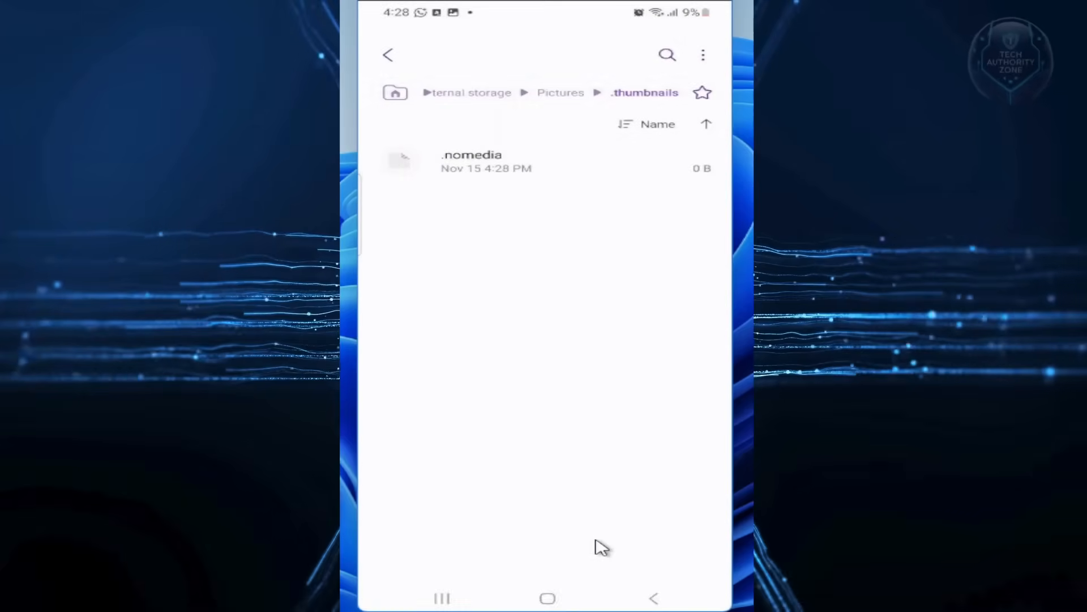
mouse_move(389, 57)
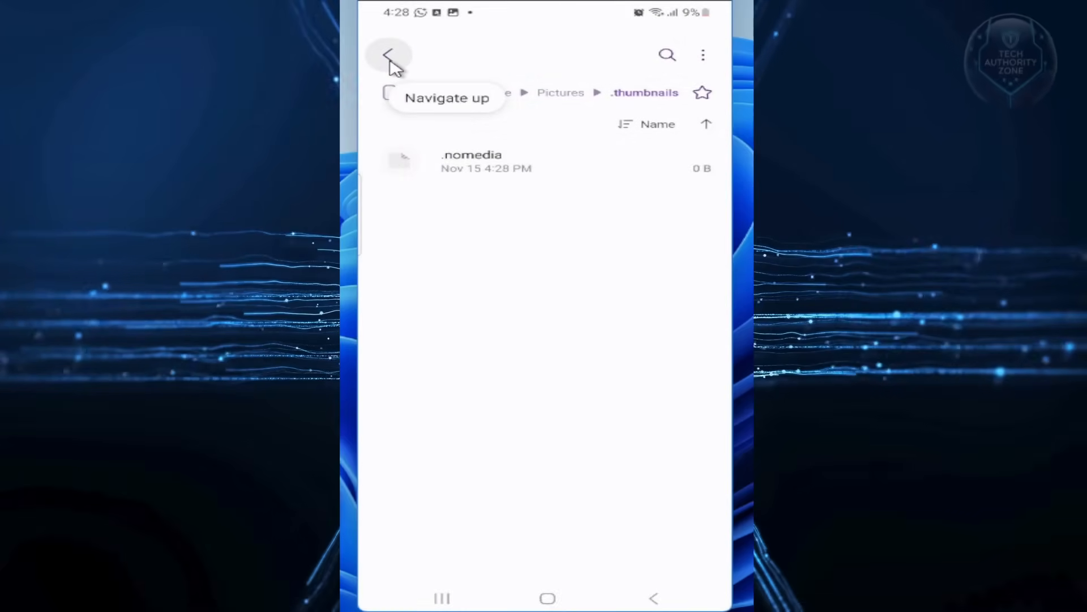
Navigate up from .thumbnails through internal storage to the My Files main screen
left_click(391, 54)
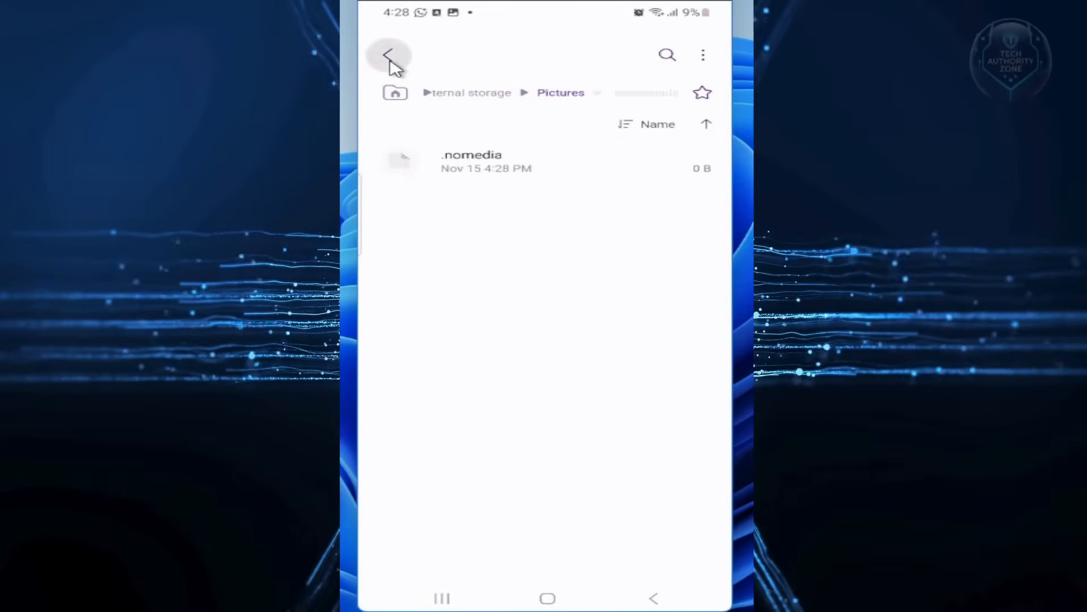
left_click(391, 54)
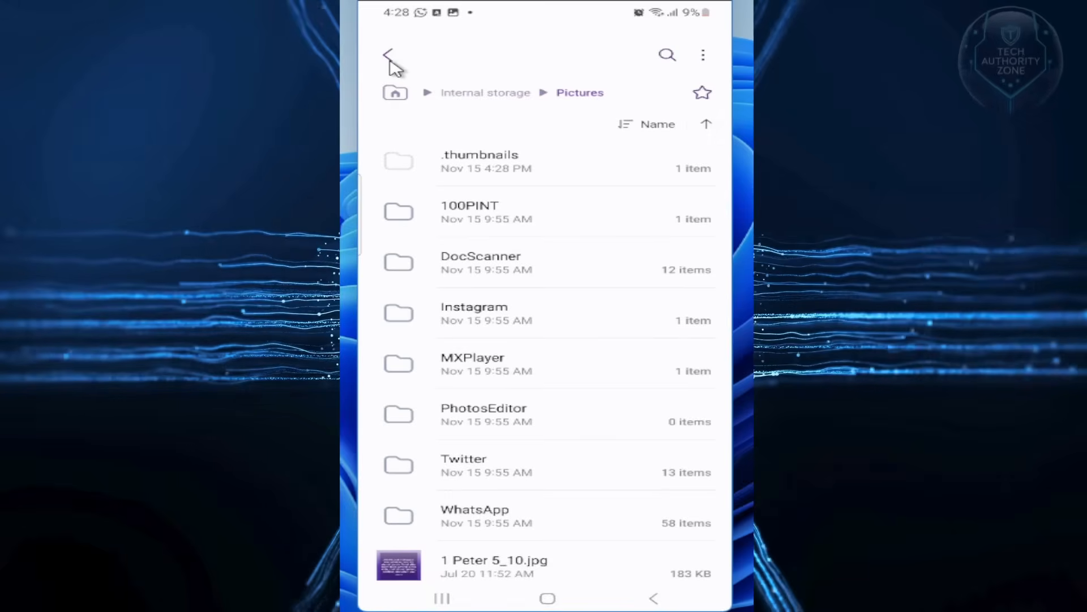
left_click(391, 54)
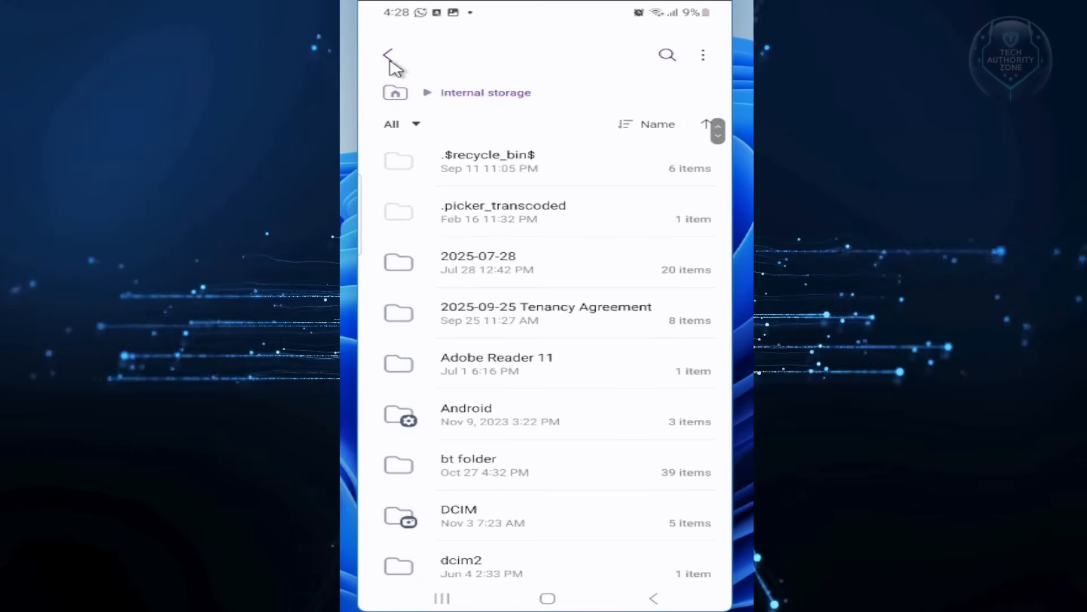
left_click(389, 54)
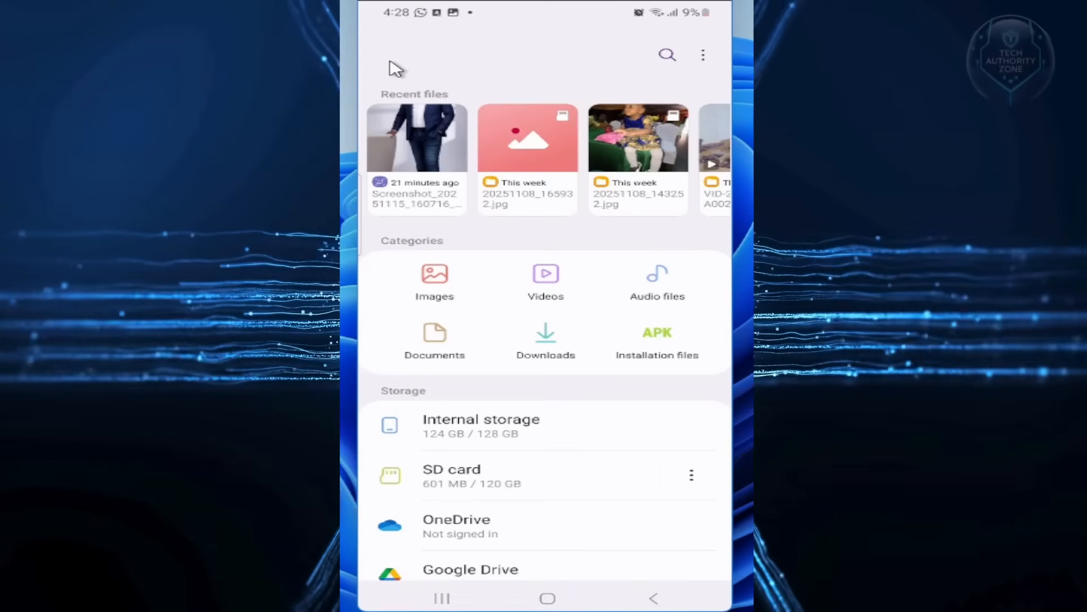
Browse Internal storage > Android > media > com.whatsapp.w4b > WhatsApp Business
left_click(480, 425)
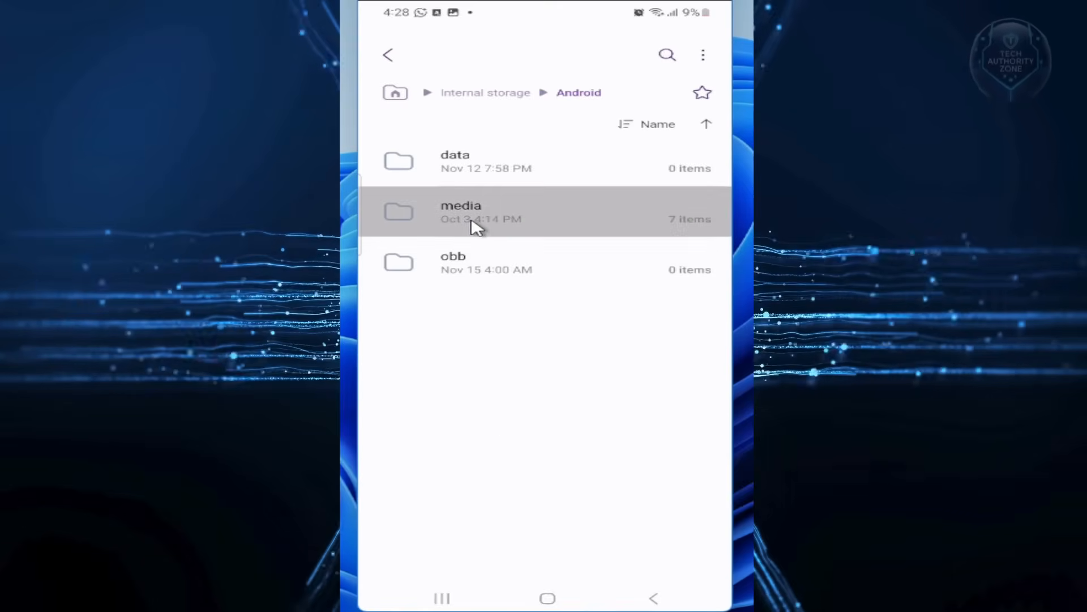
left_click(461, 211)
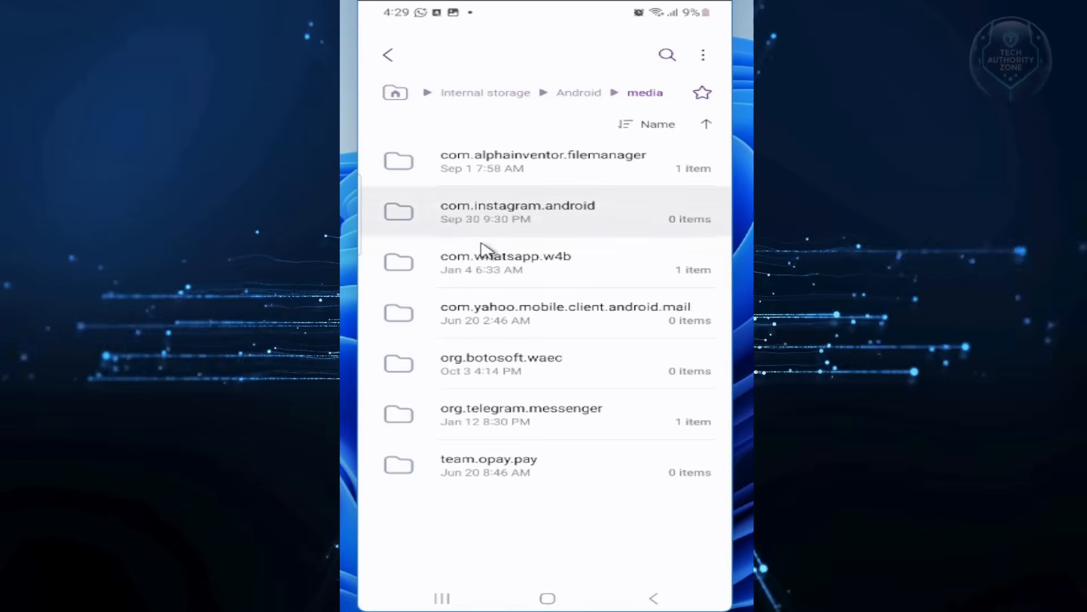
left_click(506, 261)
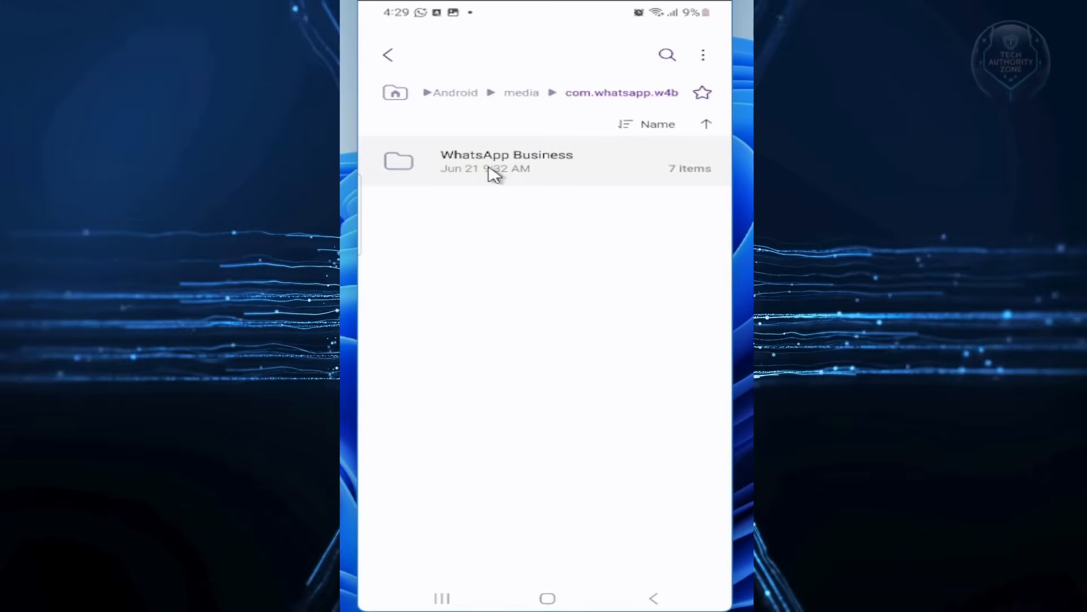
left_click(507, 160)
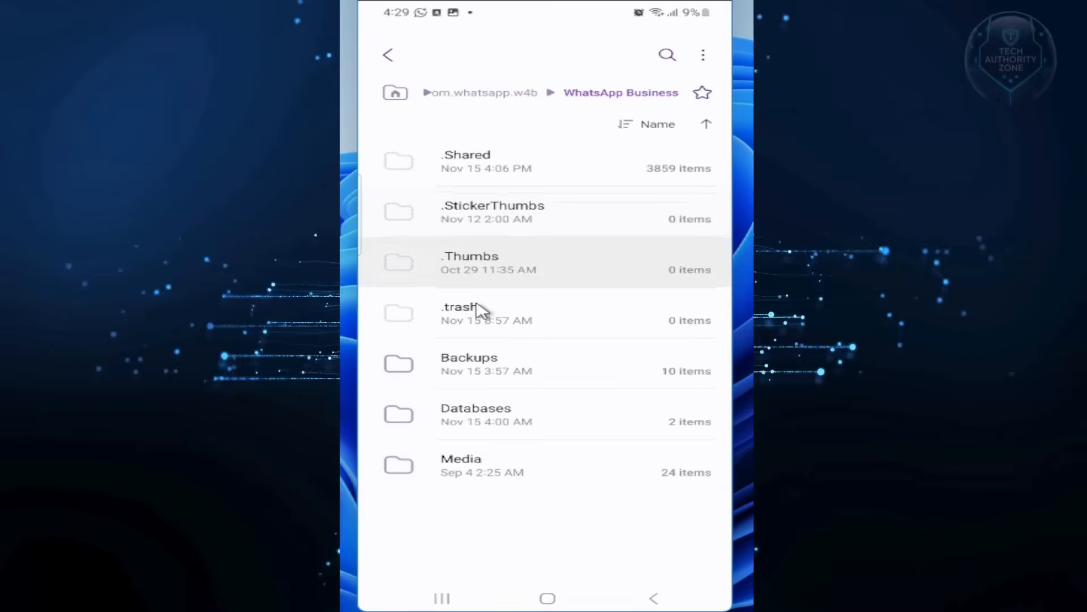
Open Media > WhatsApp Business Images > Sent
left_click(461, 465)
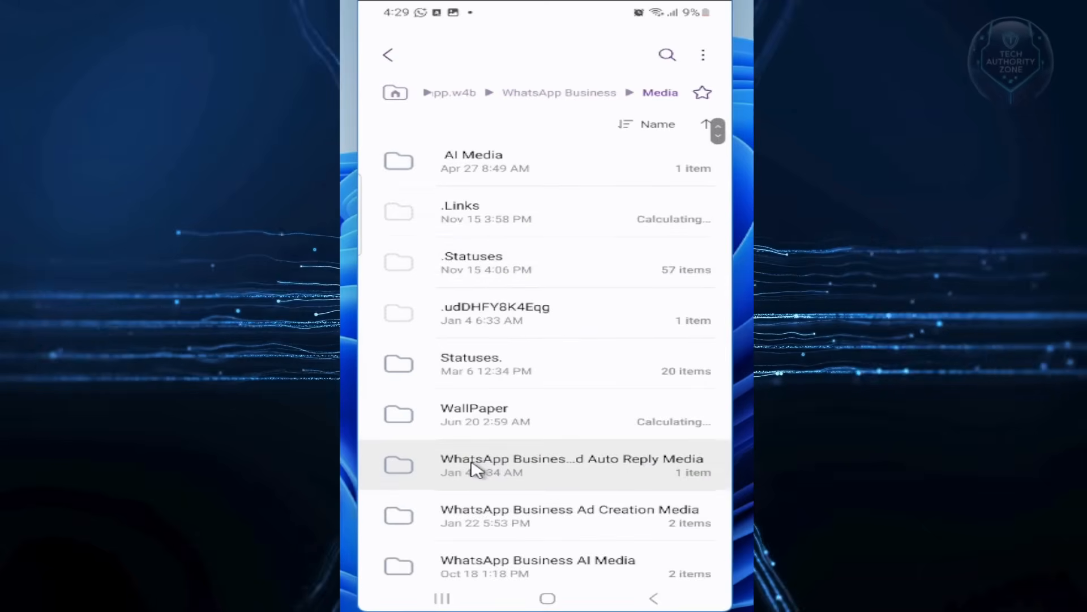
scroll("down", 3)
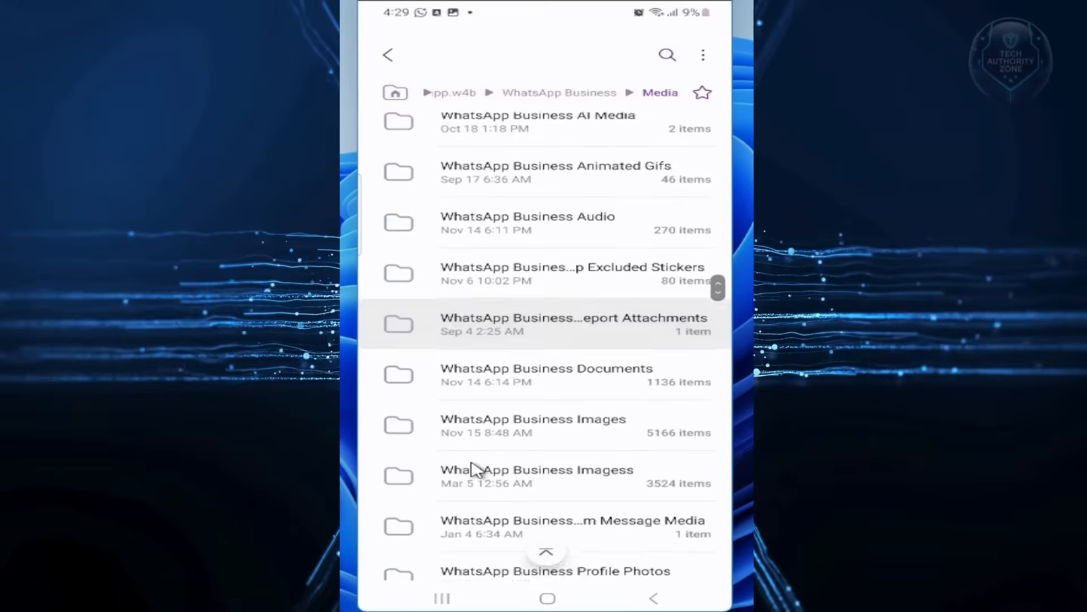
left_click(533, 424)
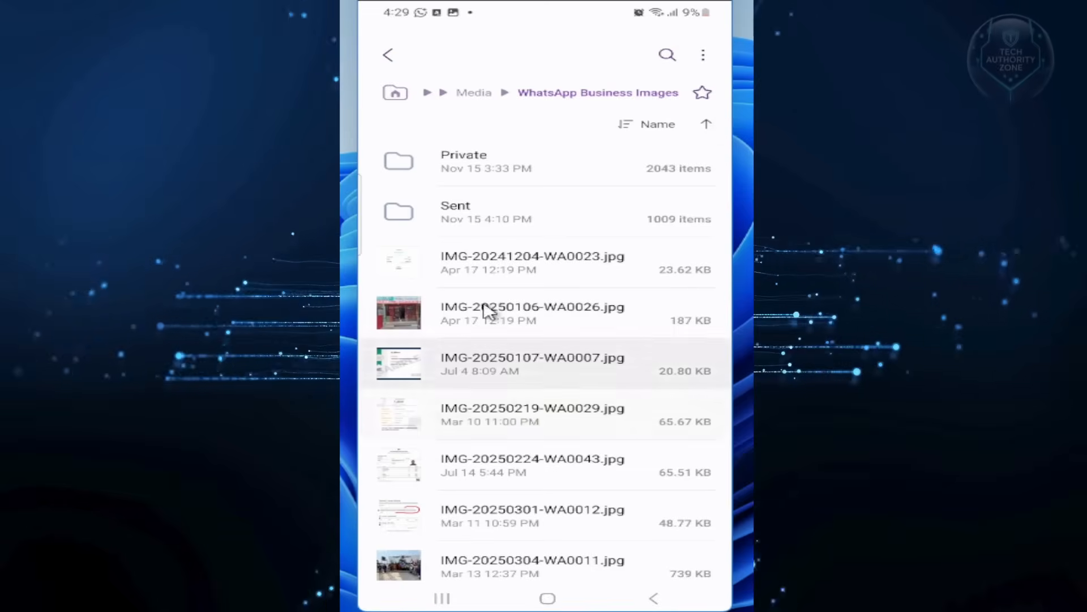
left_click(455, 212)
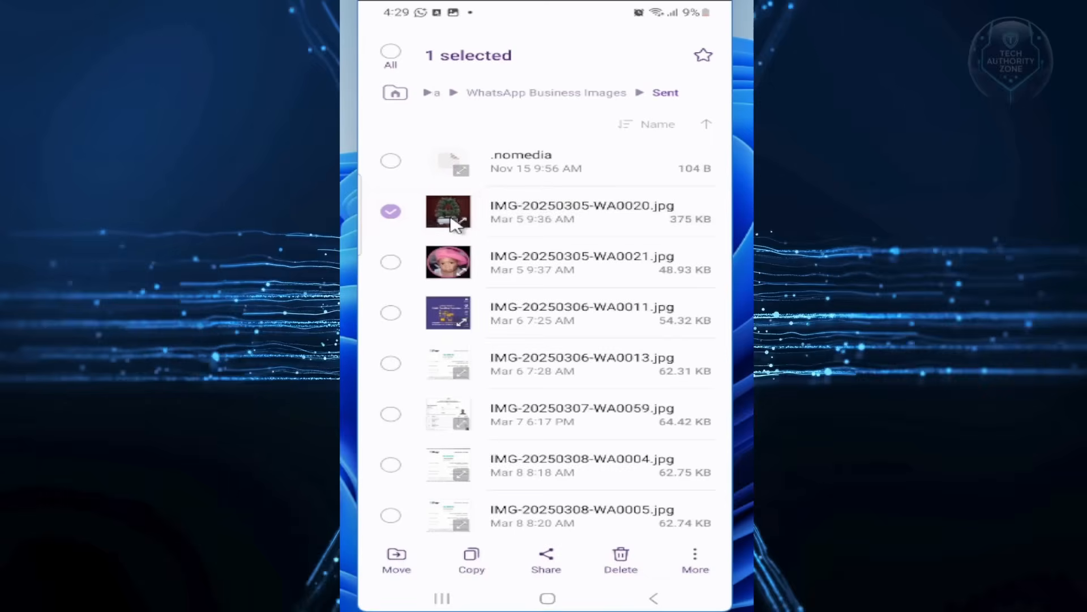
Select all 1009 sent images, move them to Trash and hide the progress pop-up
left_click(391, 54)
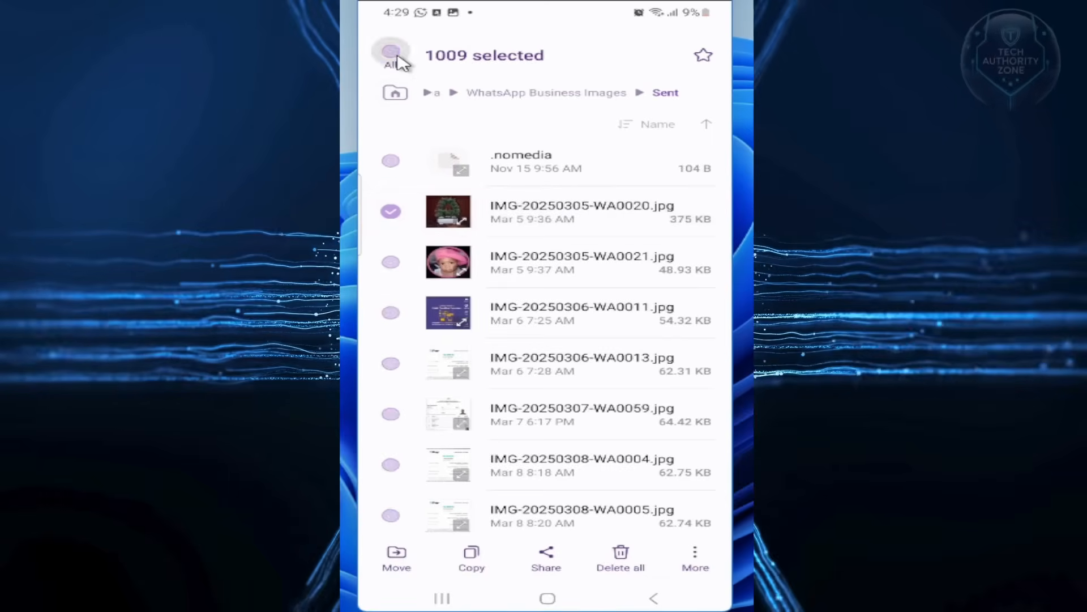
left_click(391, 55)
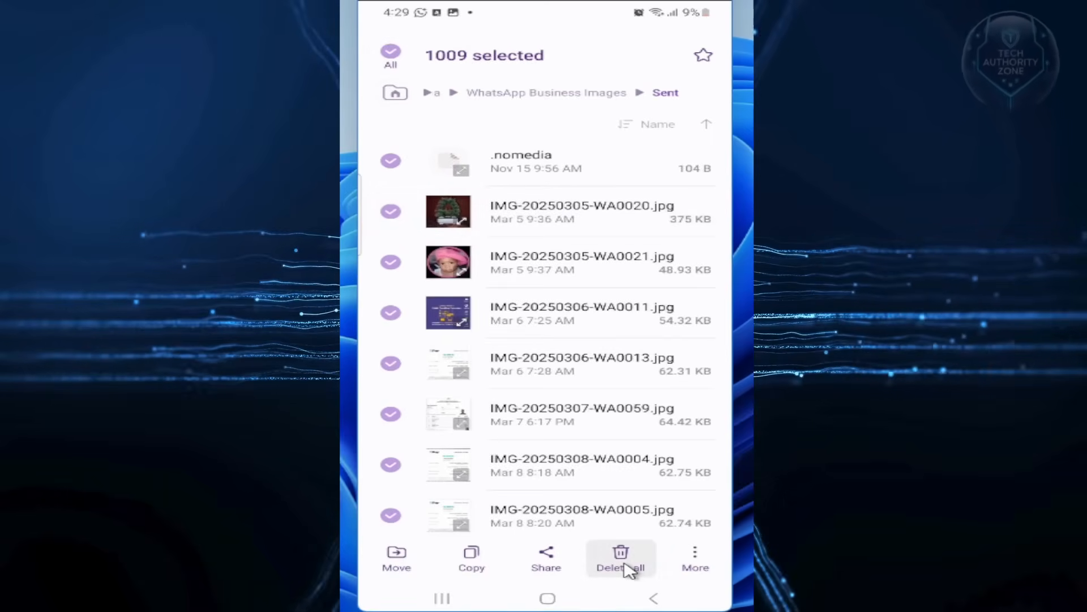
left_click(621, 559)
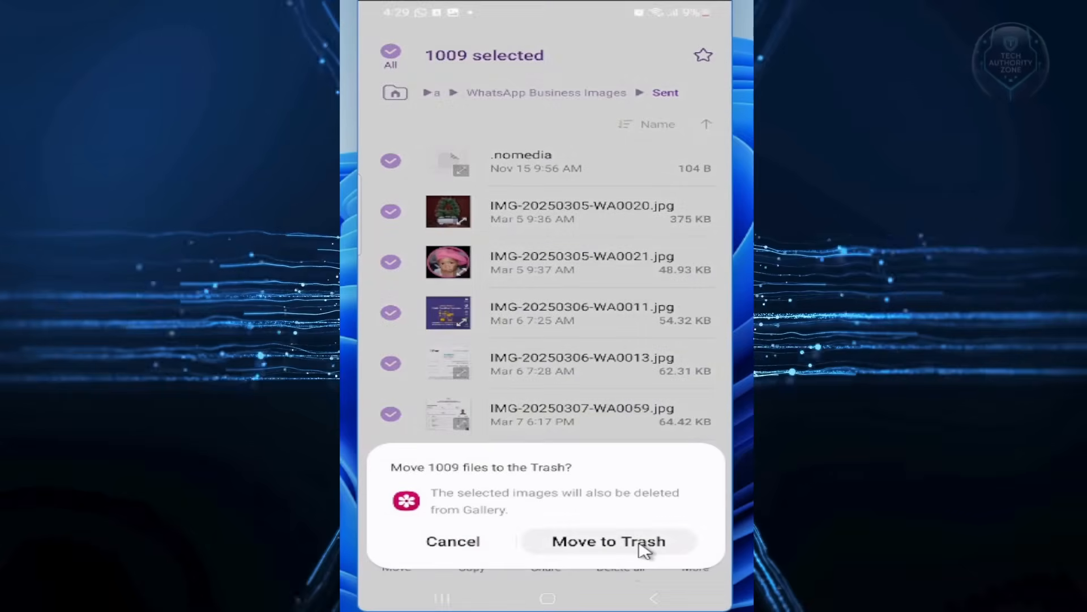
left_click(608, 542)
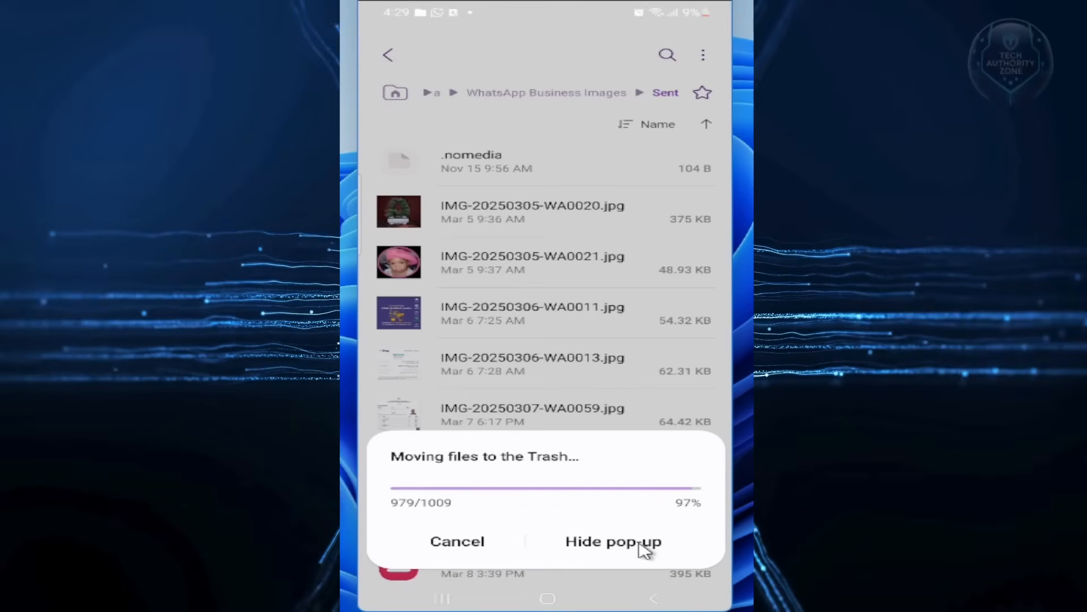
left_click(612, 542)
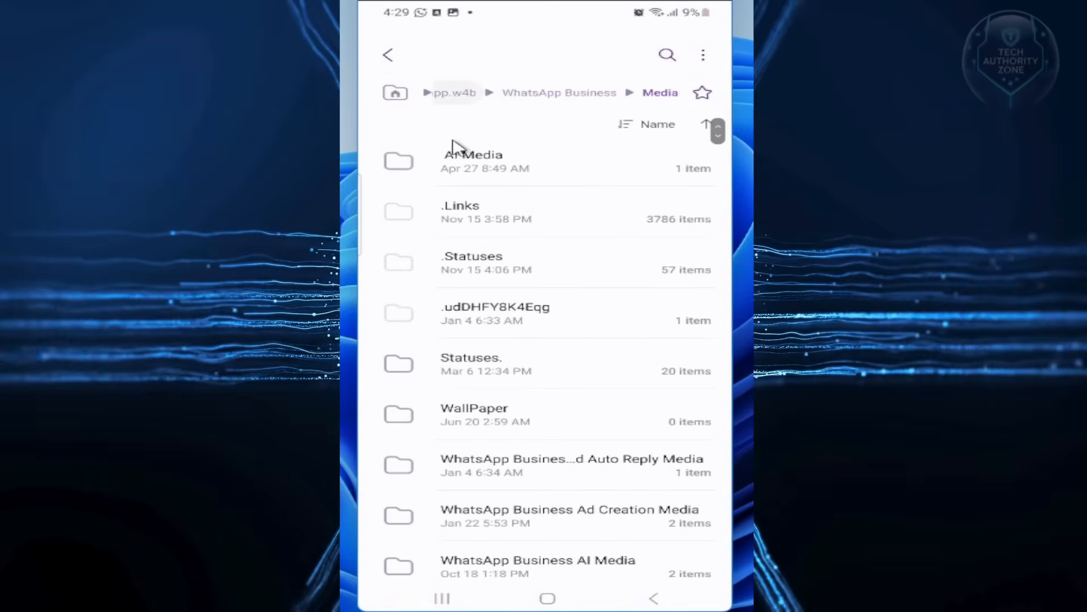
Open the WhatsApp Business Video Sent folder from the Media folder
scroll("up", 3)
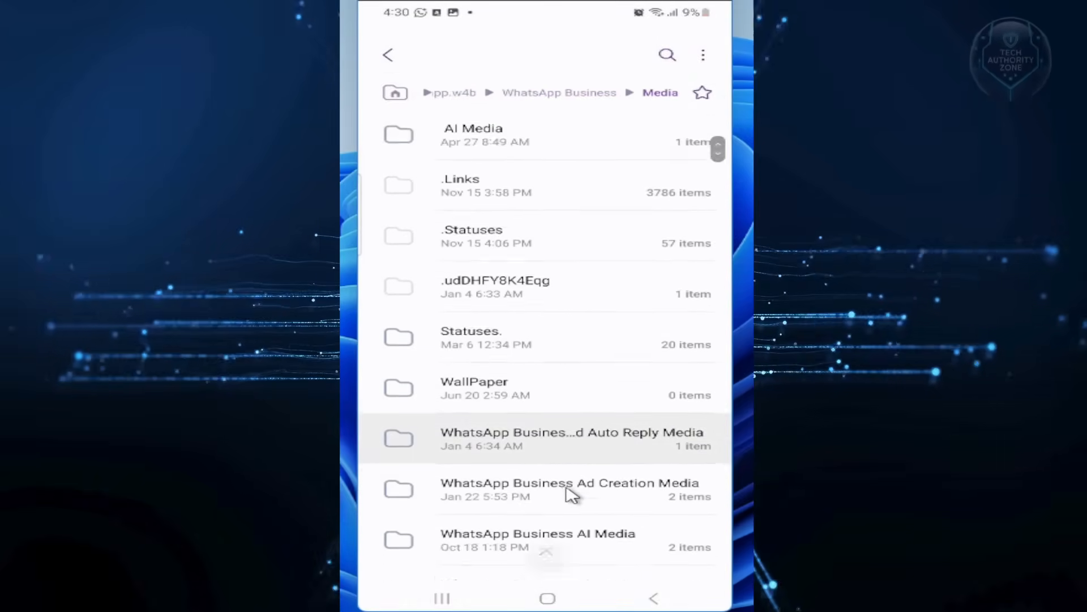
scroll("down", 3)
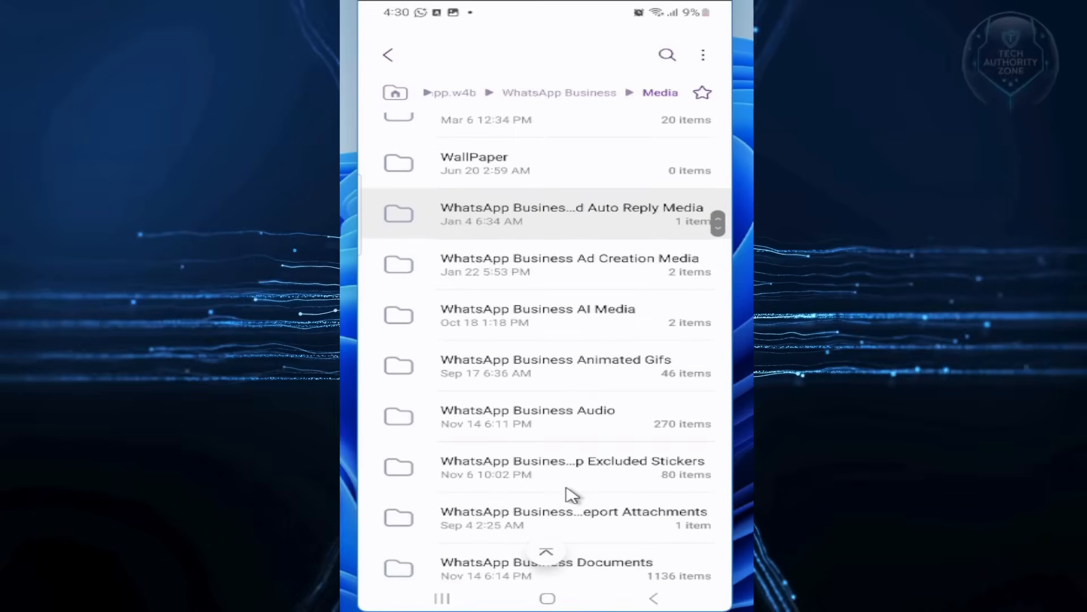
scroll("down", 3)
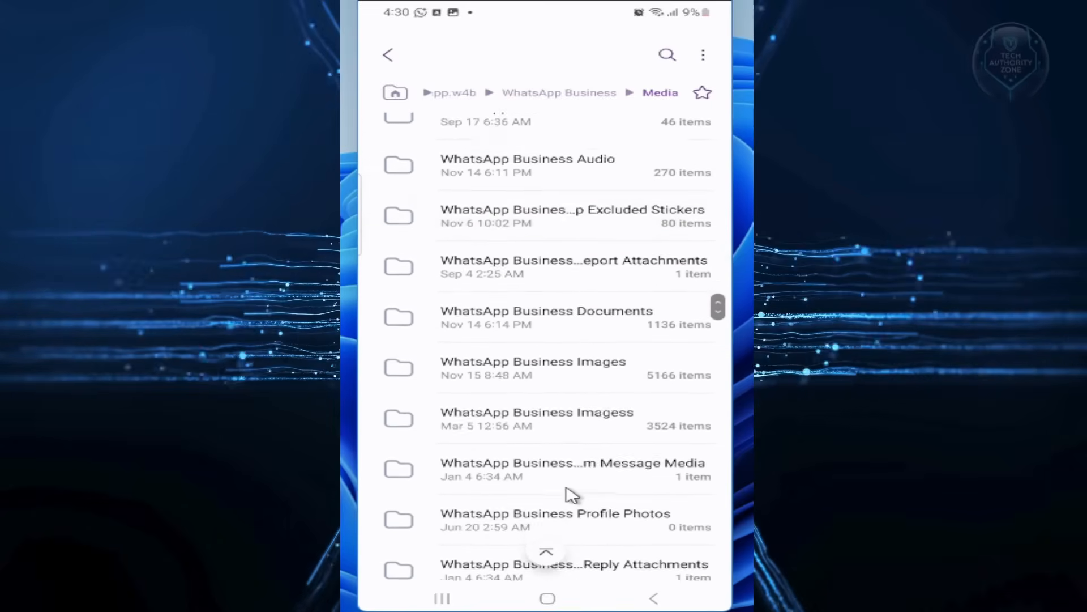
scroll("down", 3)
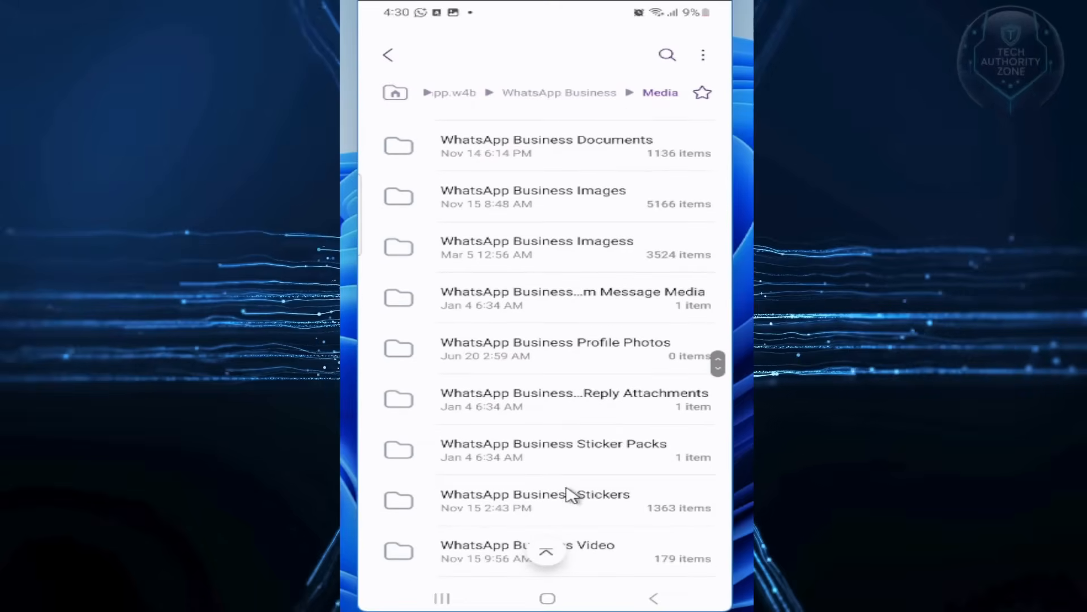
left_click(544, 552)
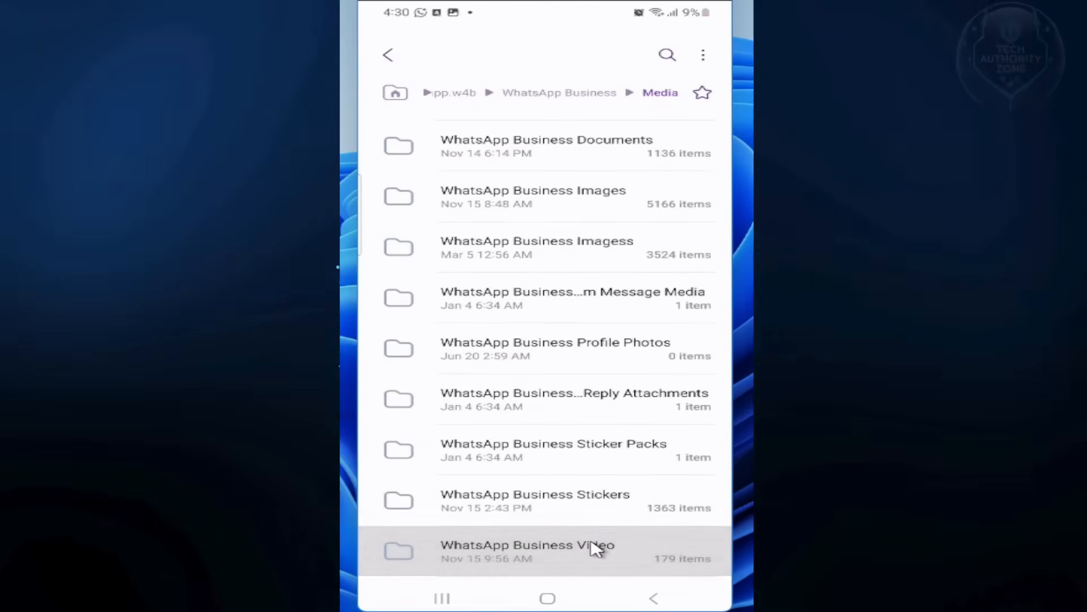
left_click(526, 551)
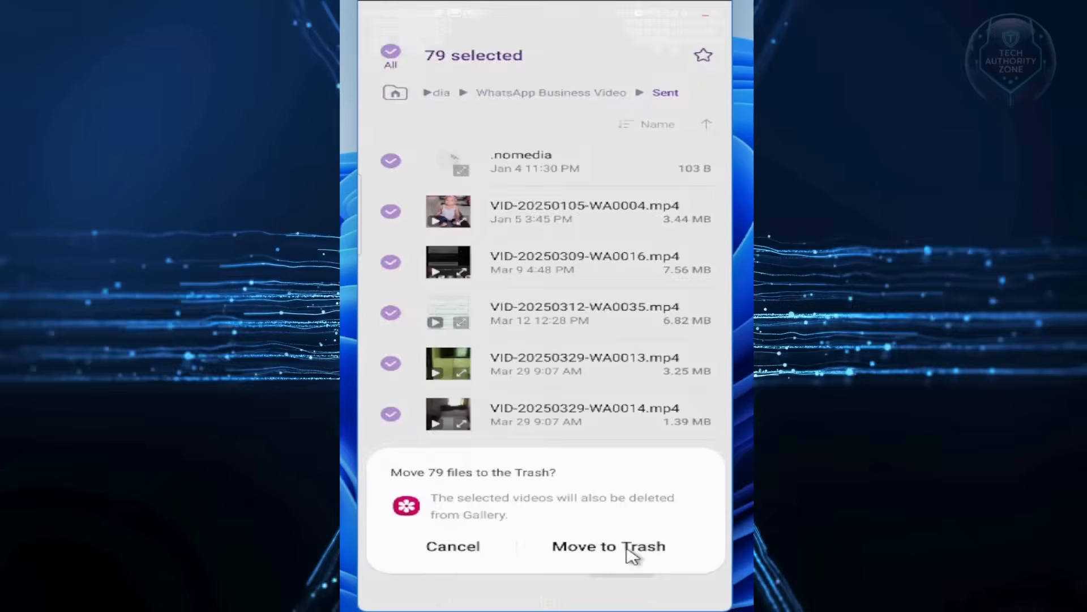
Move all 79 sent videos to Trash and hide the progress notice
left_click(607, 546)
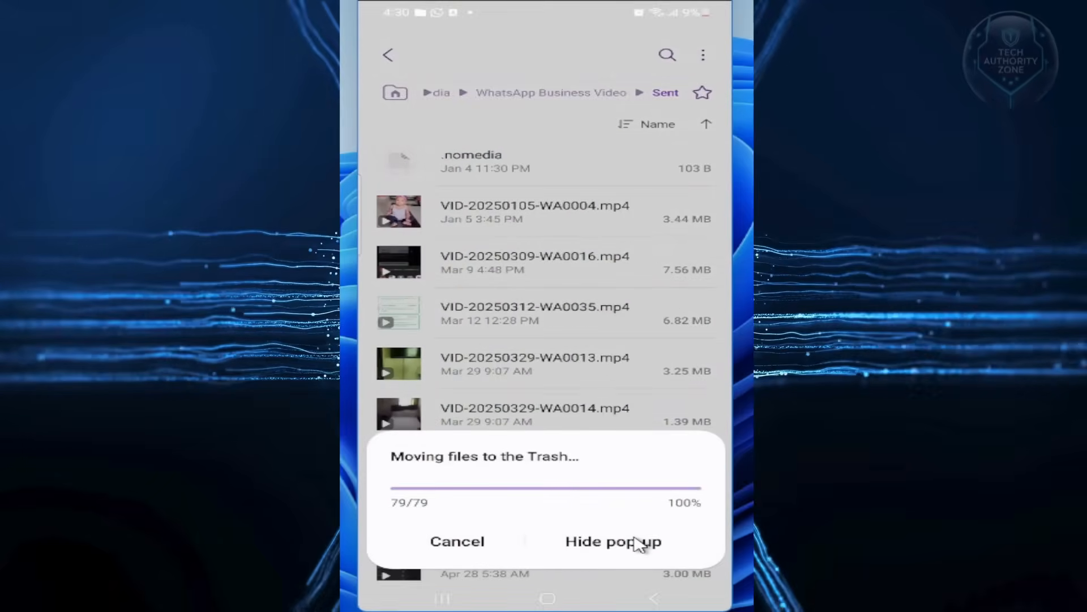
left_click(613, 542)
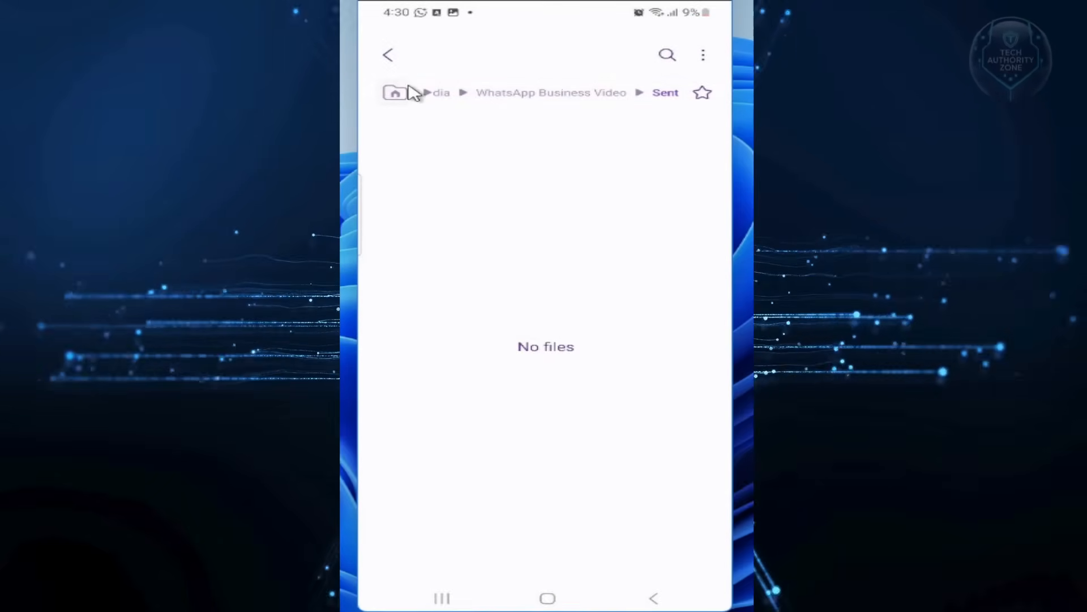
mouse_move(388, 55)
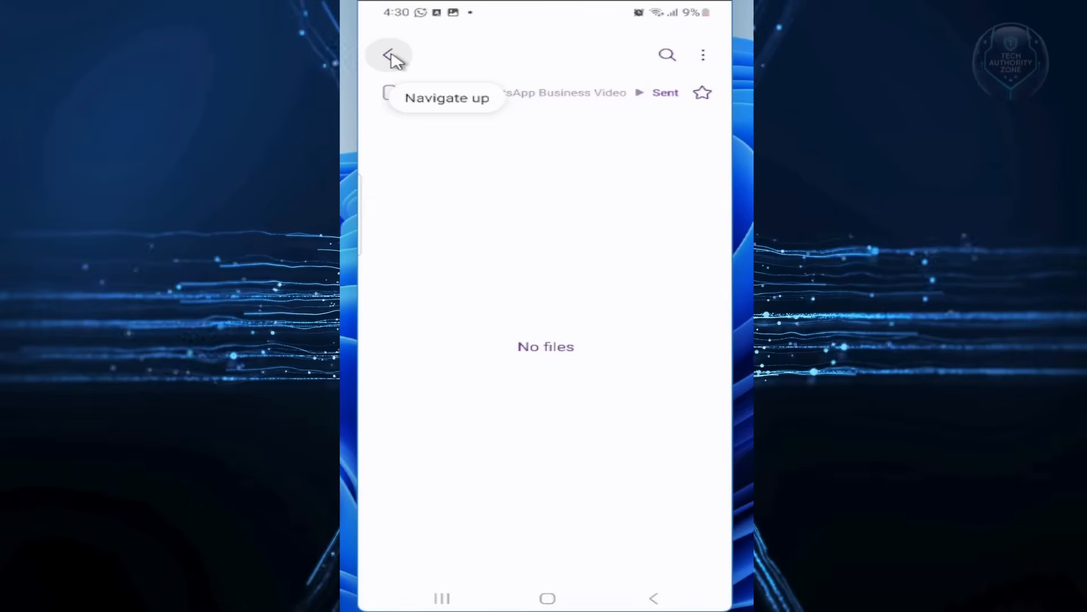
Navigate up from the emptied Sent folder through Media and Android to the My Files main page
left_click(391, 55)
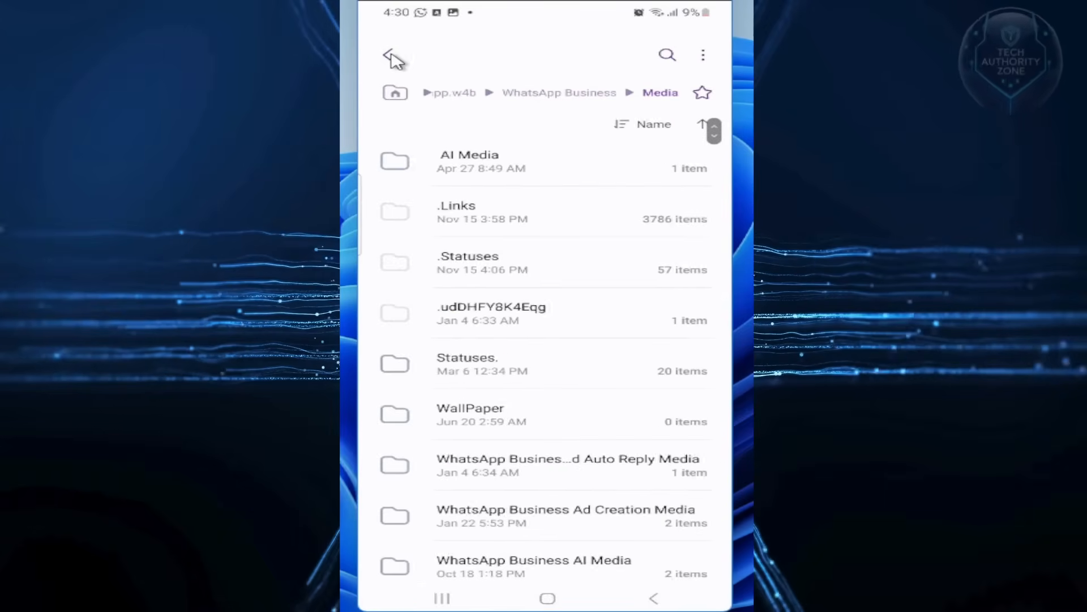
left_click(393, 55)
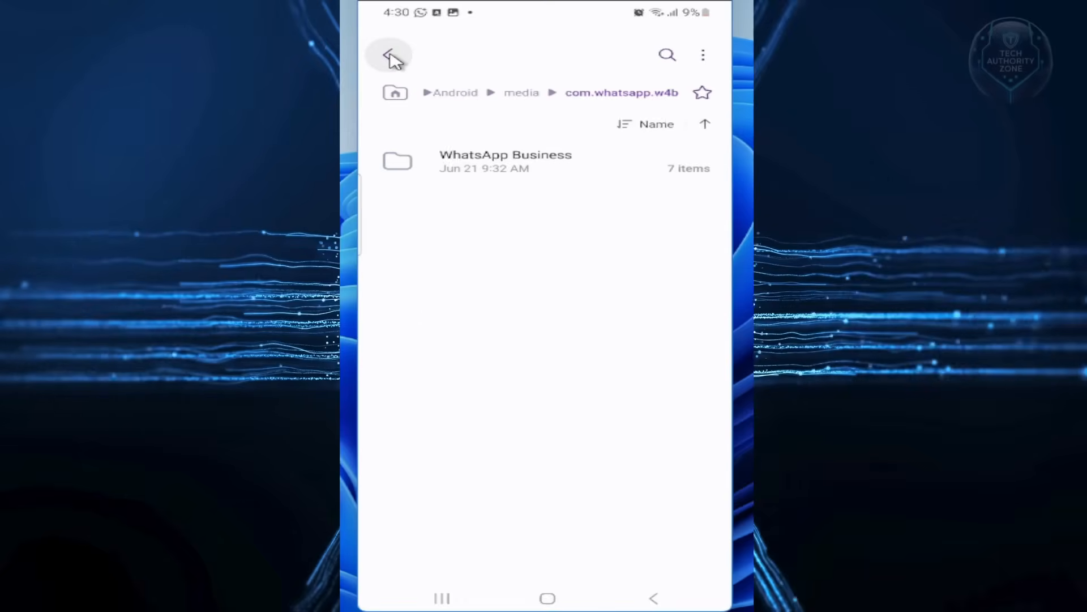
left_click(390, 54)
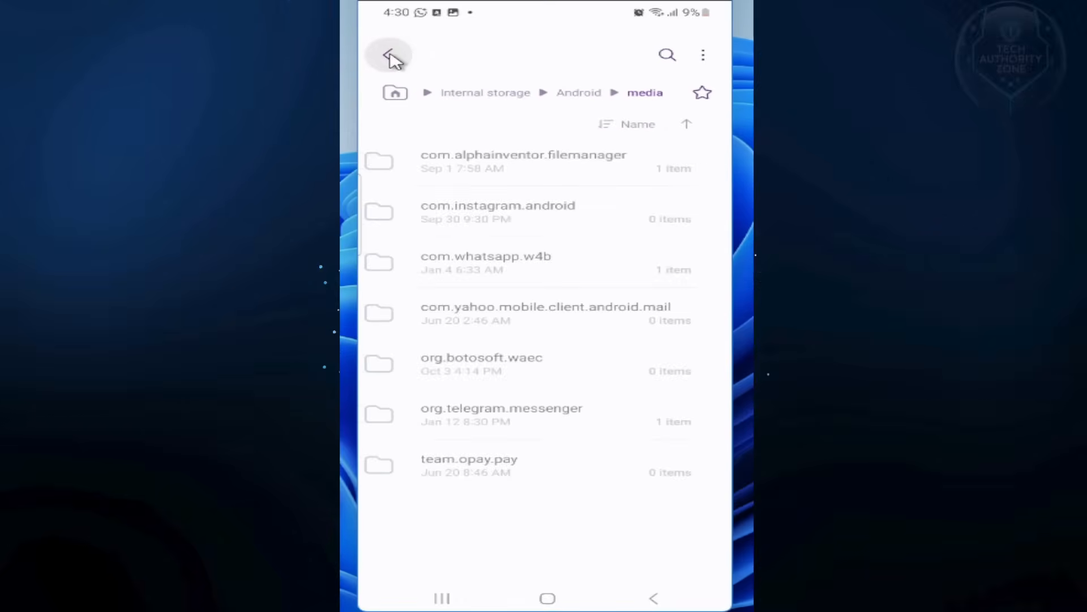
left_click(389, 55)
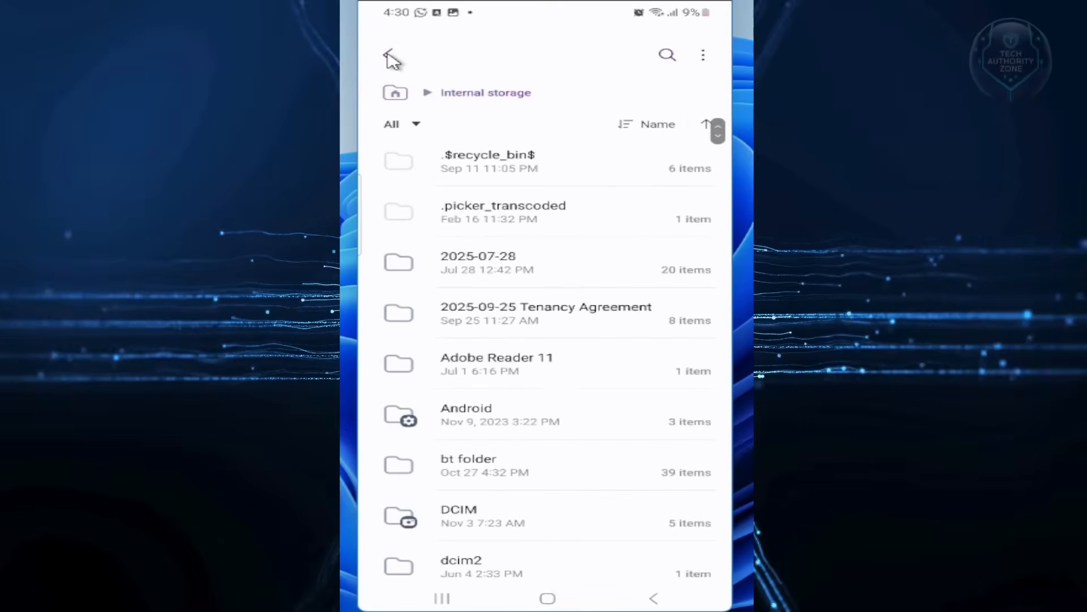
left_click(390, 54)
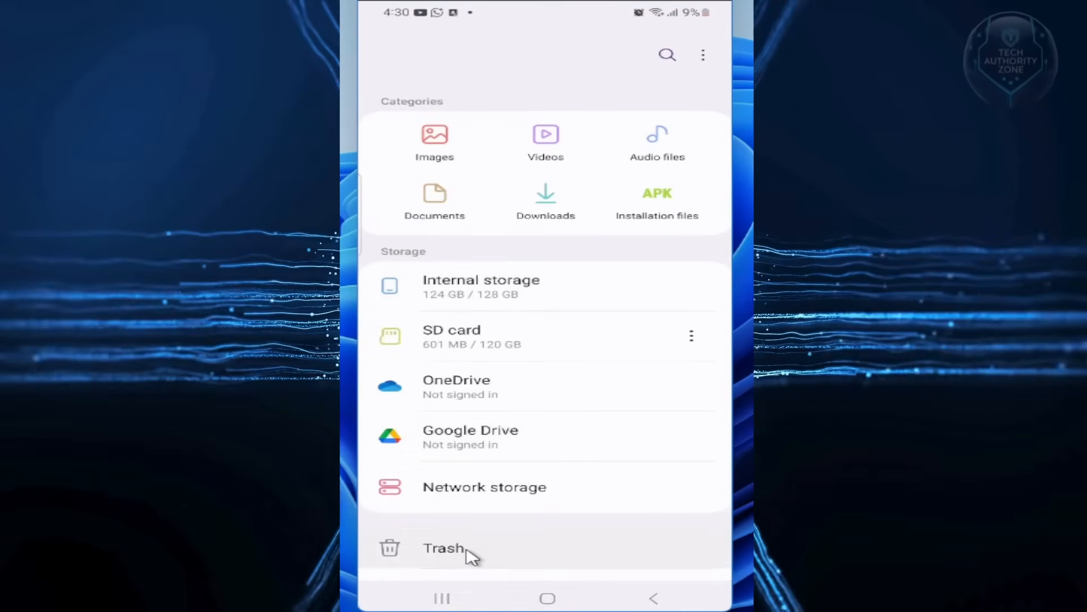
Empty the Trash, permanently deleting all 5436 files, and return to the main page
left_click(443, 549)
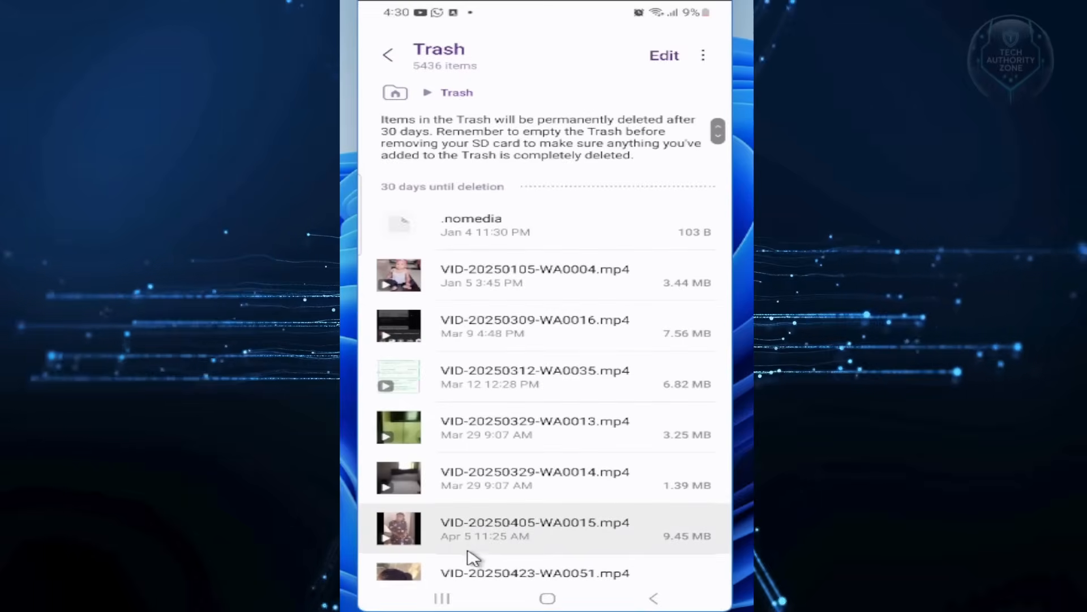
mouse_move(672, 75)
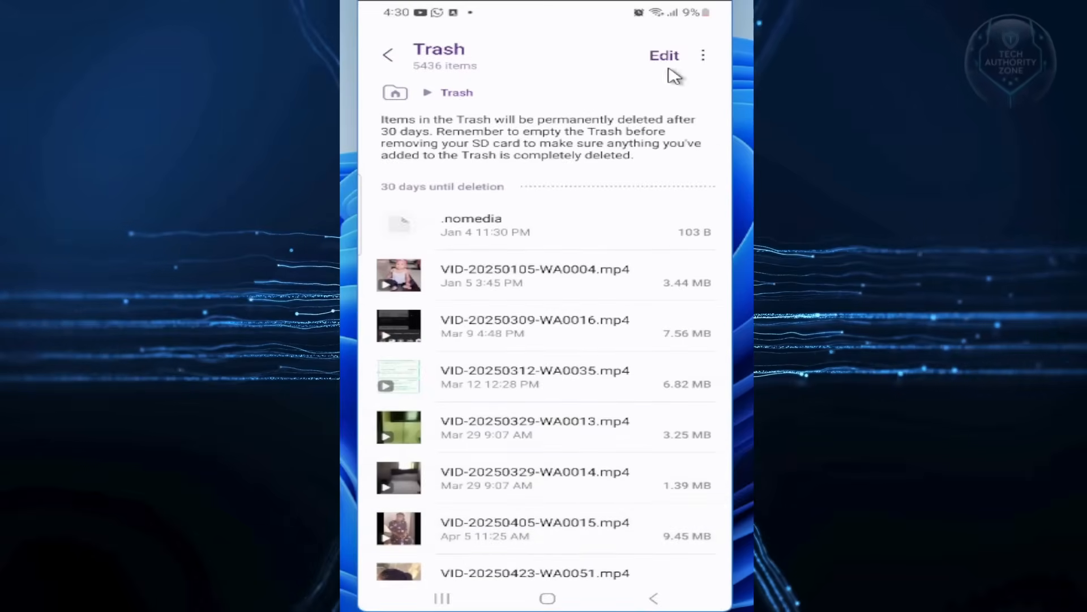
left_click(702, 55)
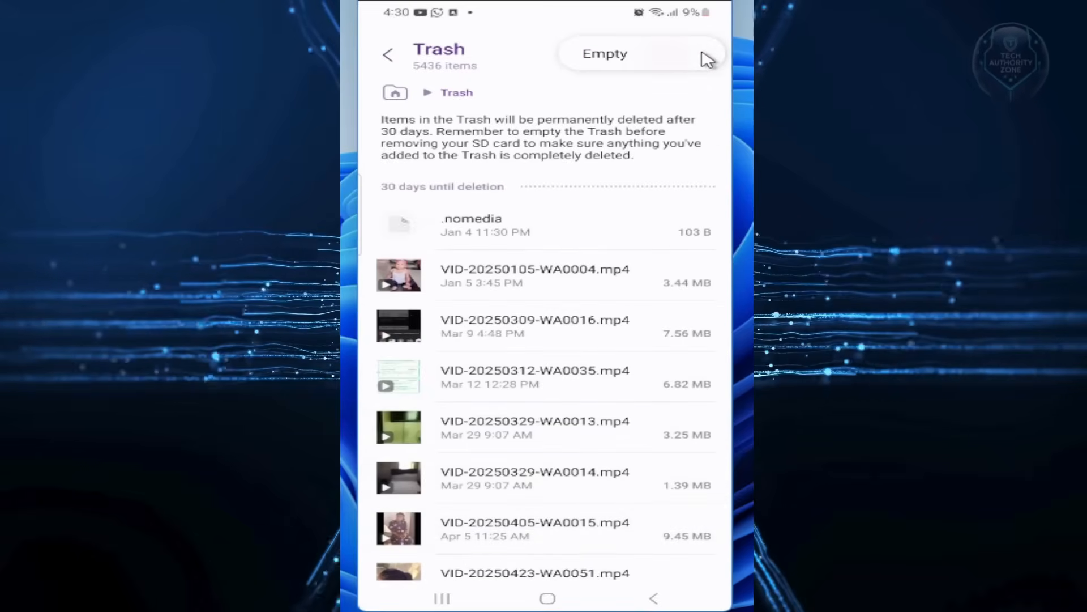
left_click(604, 53)
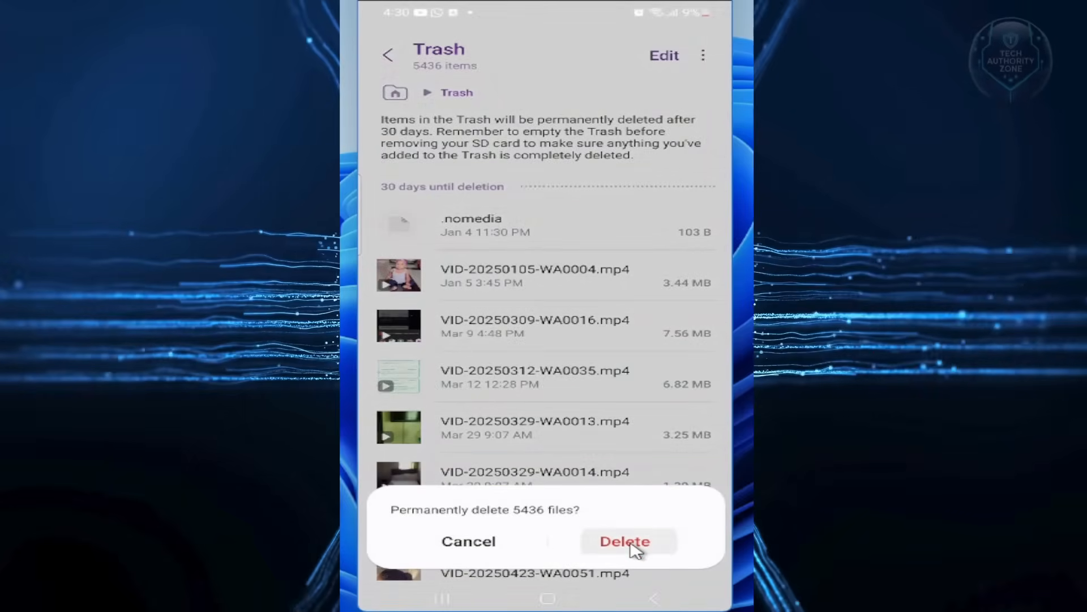
left_click(624, 542)
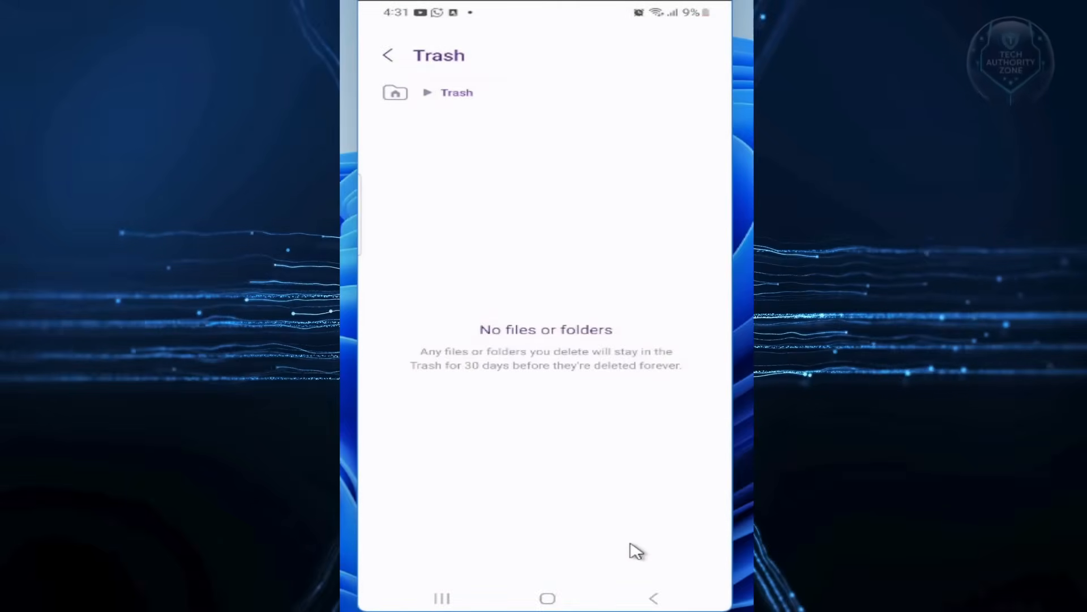
mouse_move(539, 348)
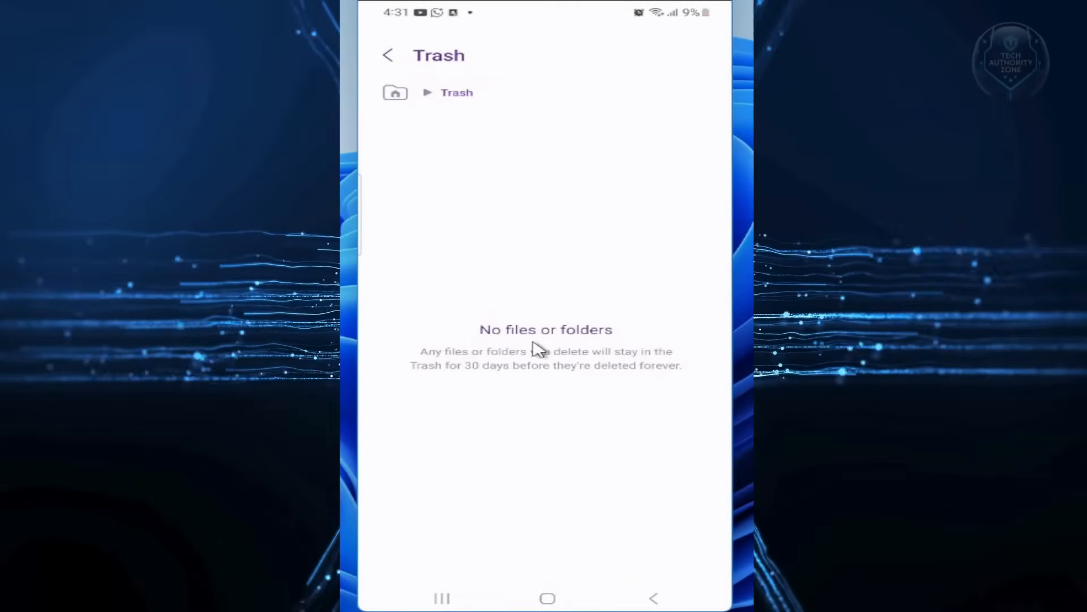
left_click(388, 56)
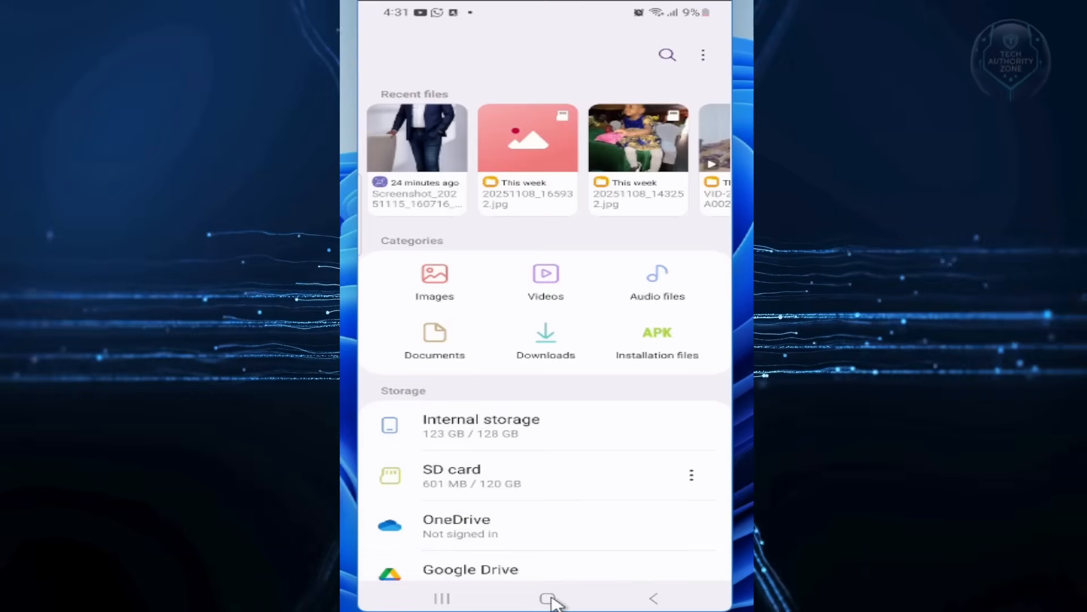
Leave My Files for the Android home screen after backing out of the emptied Trash
left_click(547, 598)
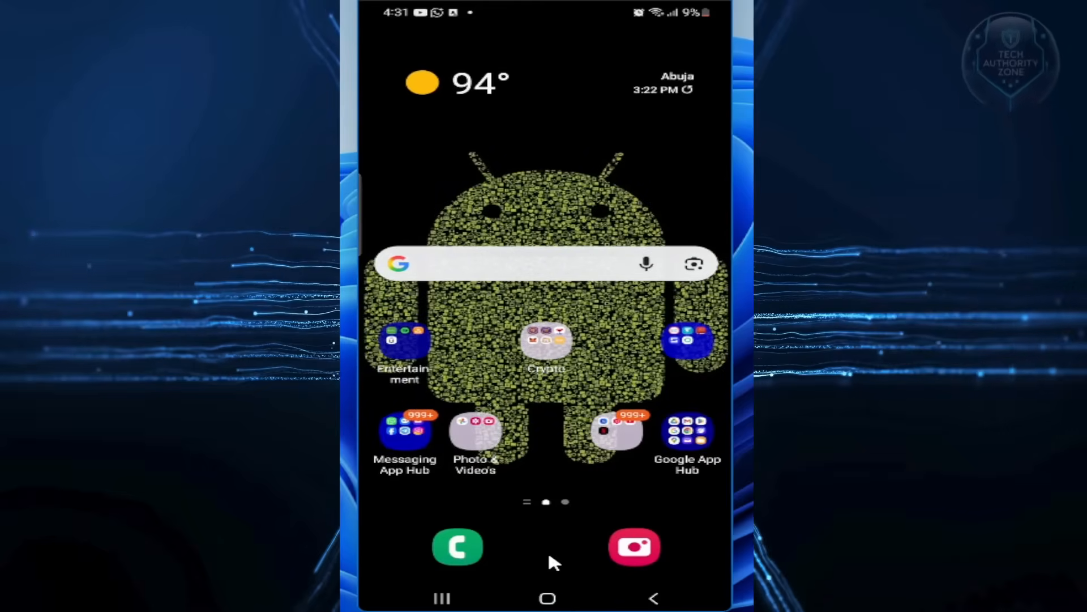
mouse_move(551, 530)
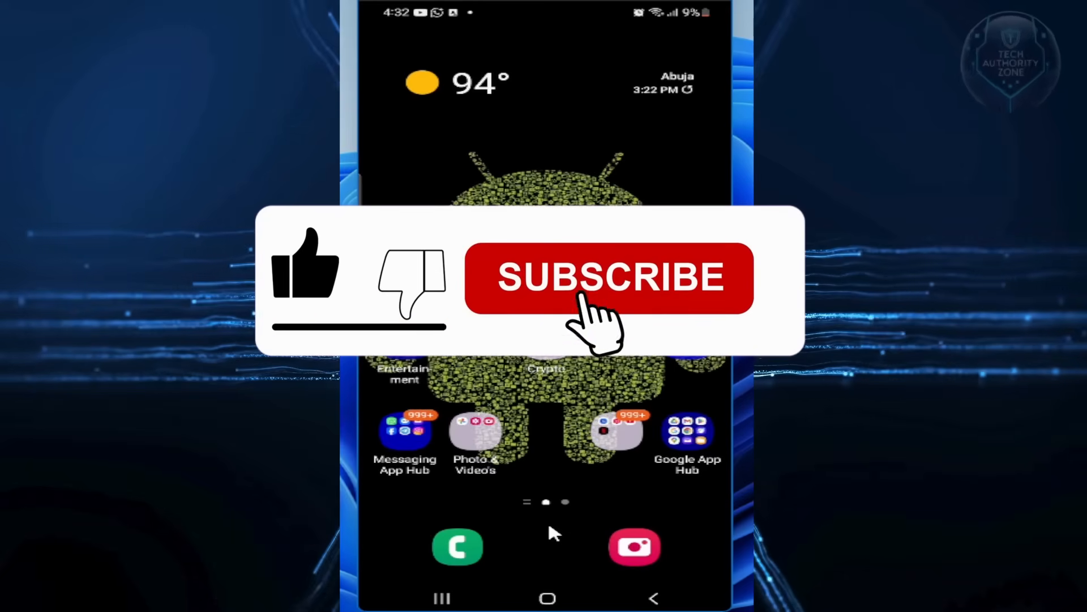
left_click(607, 277)
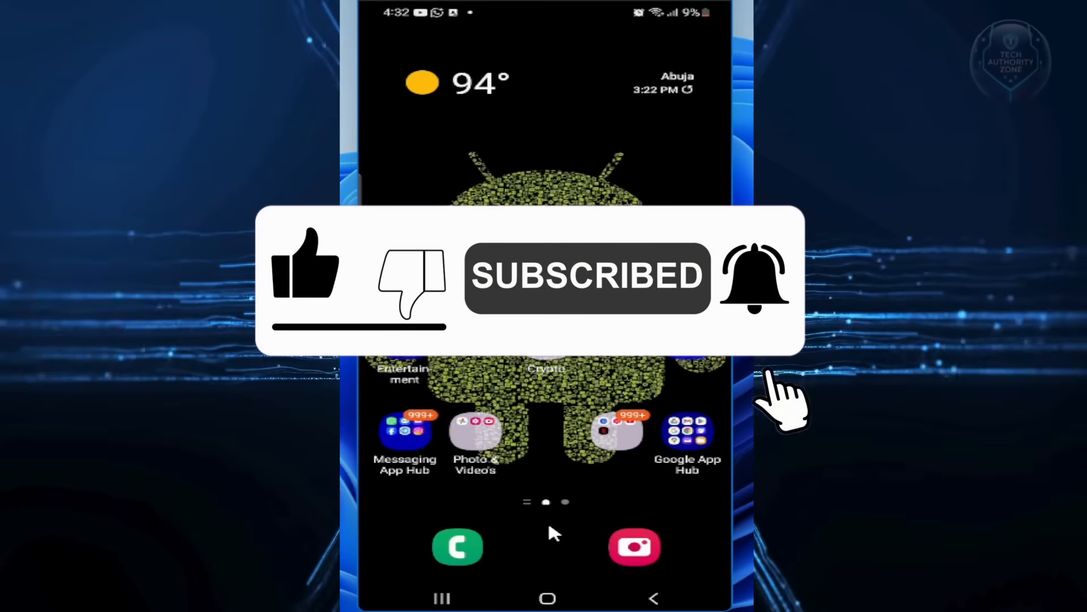